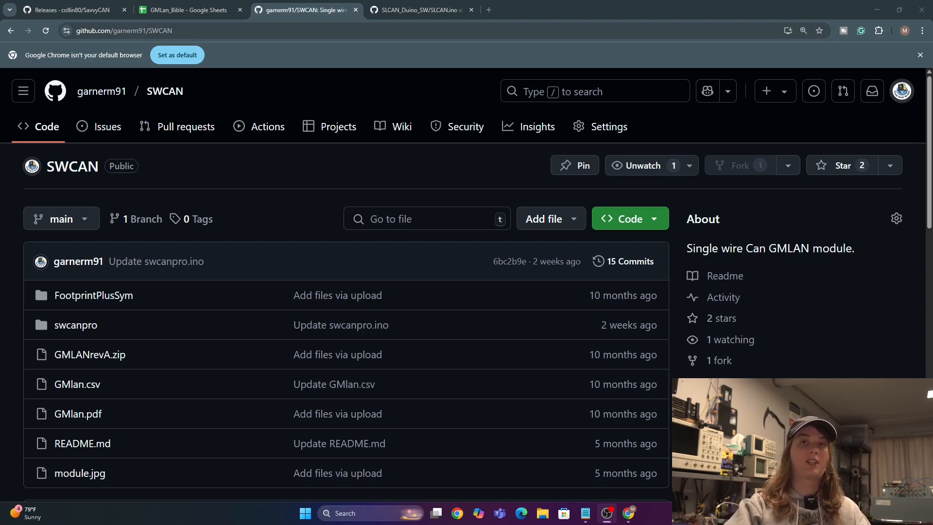
# Switch to the SLCAN.ino tab and read through its setup, loop and Can2Serial functions
pyautogui.scroll(-3)
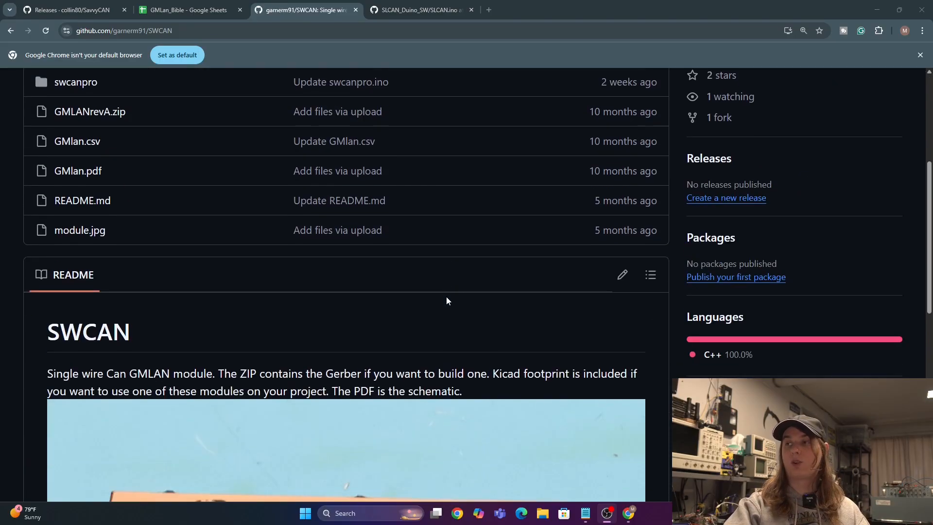
pyautogui.scroll(-3)
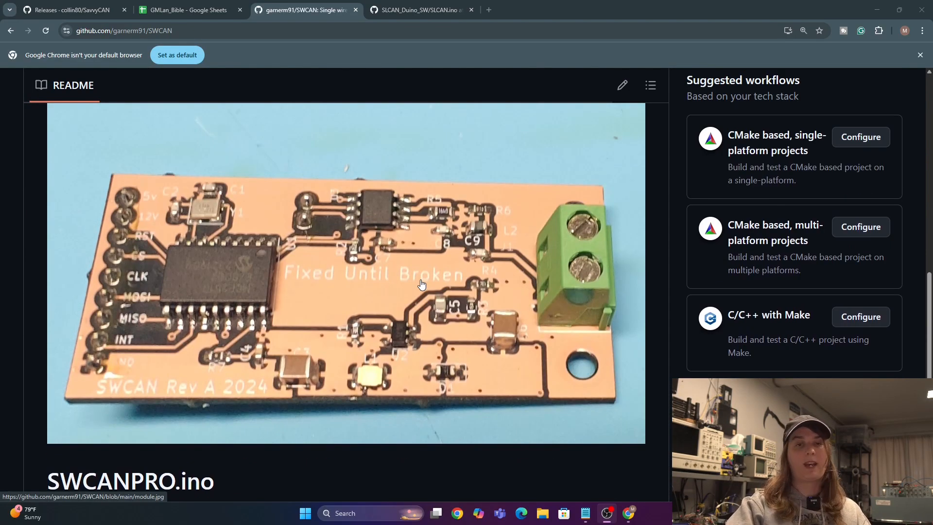
pyautogui.scroll(-3)
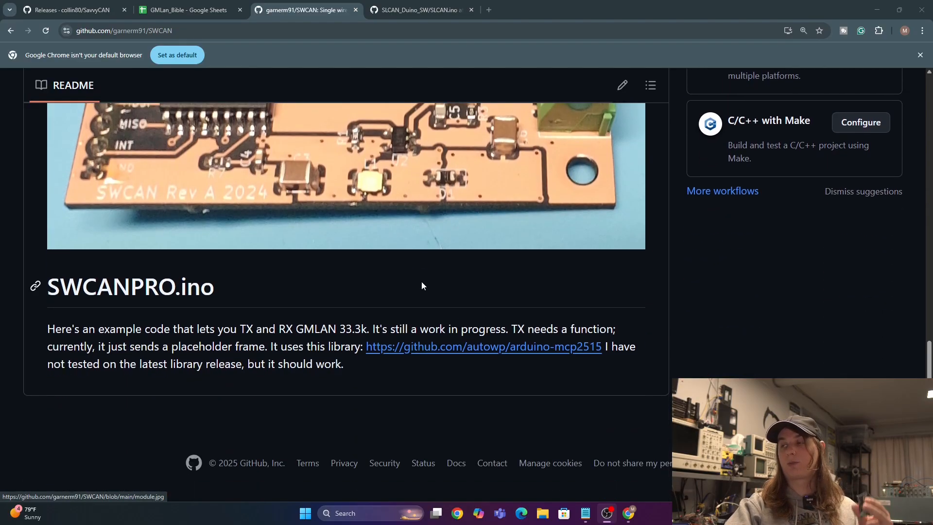
pyautogui.moveTo(422, 355)
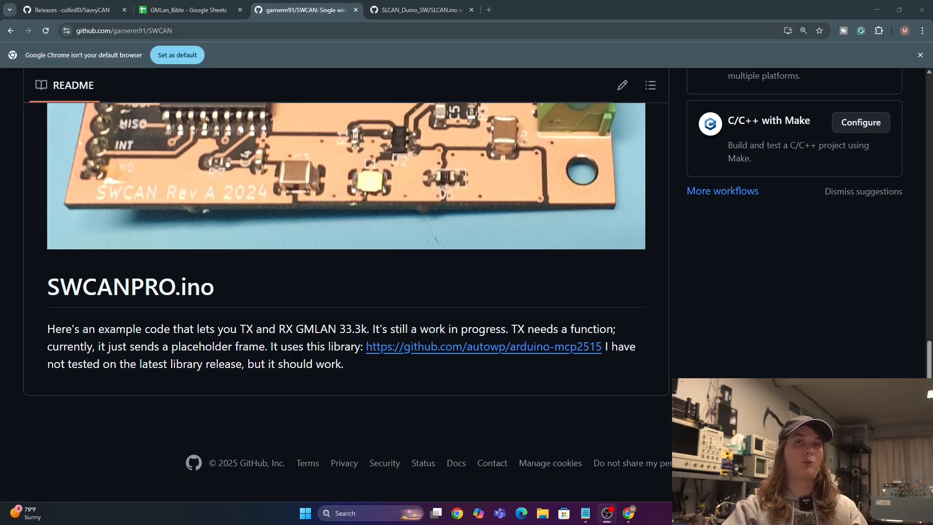
pyautogui.moveTo(588, 194)
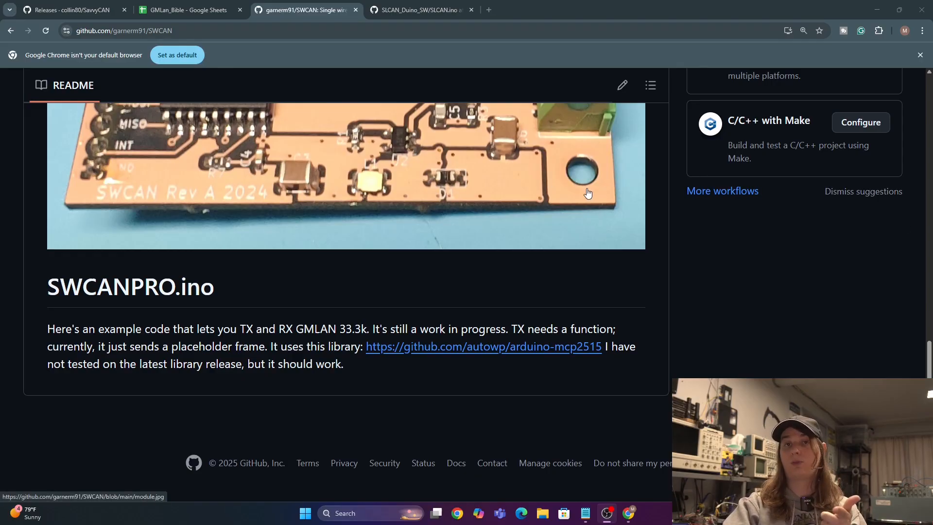
pyautogui.click(416, 10)
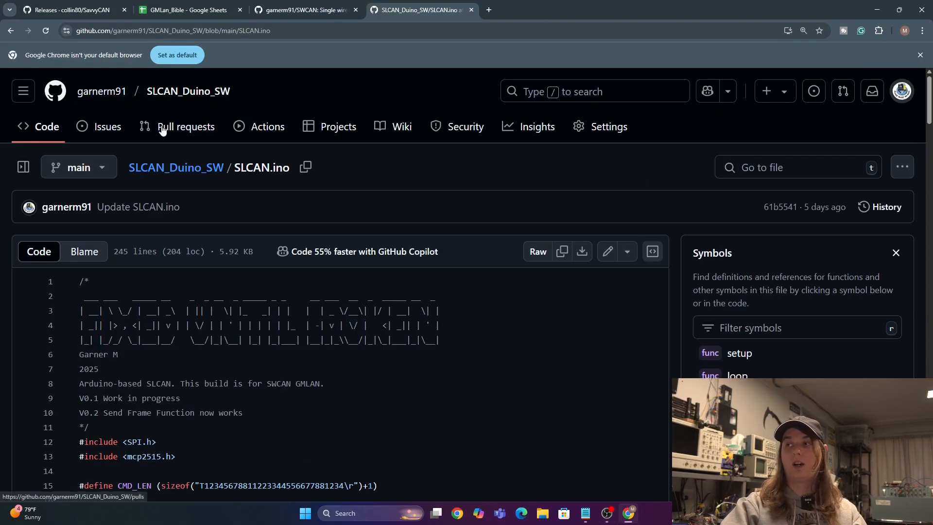
pyautogui.scroll(-3)
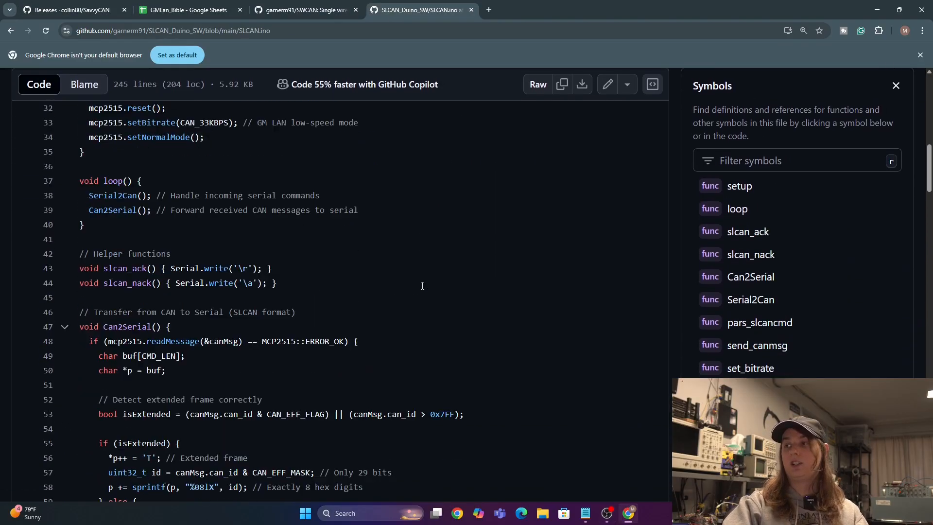
pyautogui.scroll(-3)
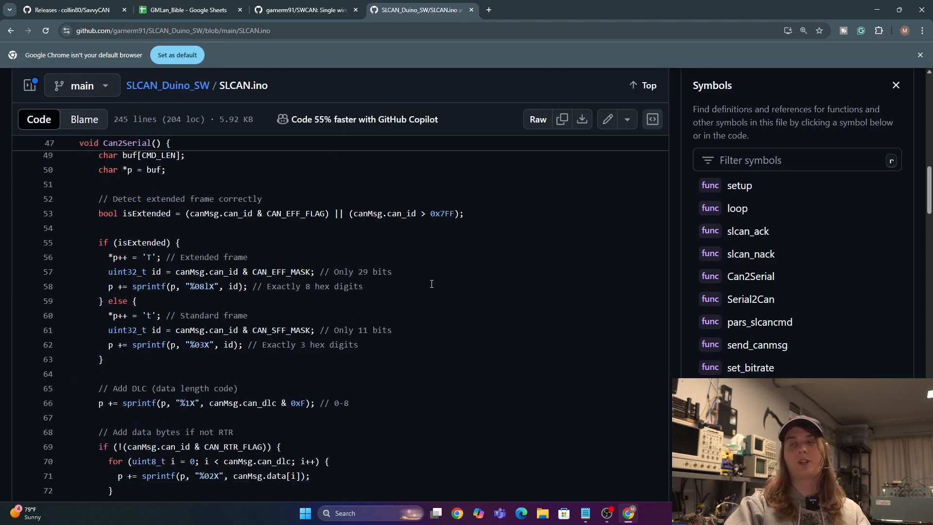
pyautogui.moveTo(423, 282)
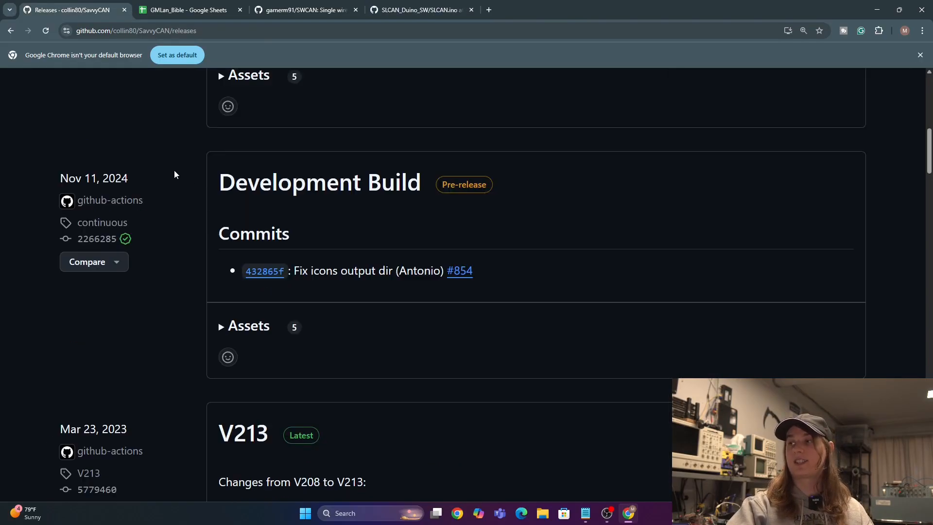
# Scroll through the QT6 Development Build, Development Build and V213 release notes
pyautogui.scroll(3)
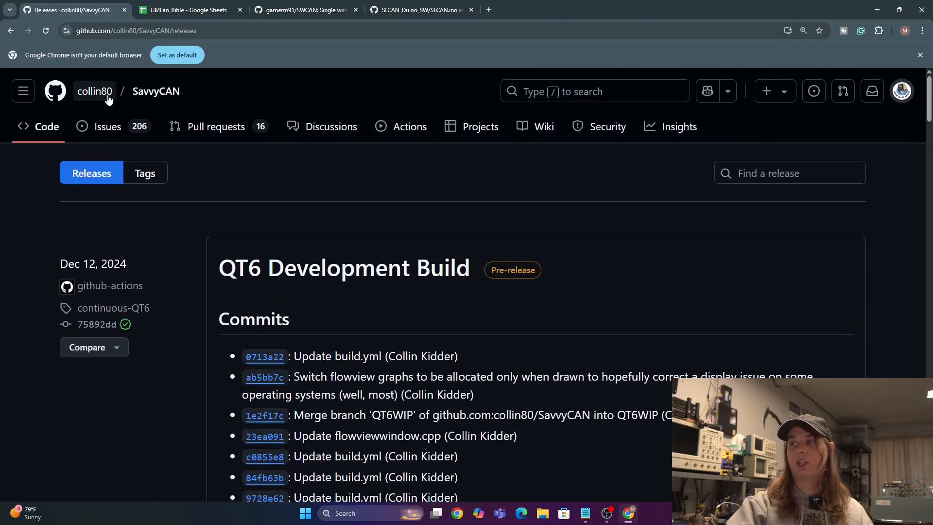
pyautogui.moveTo(216, 126)
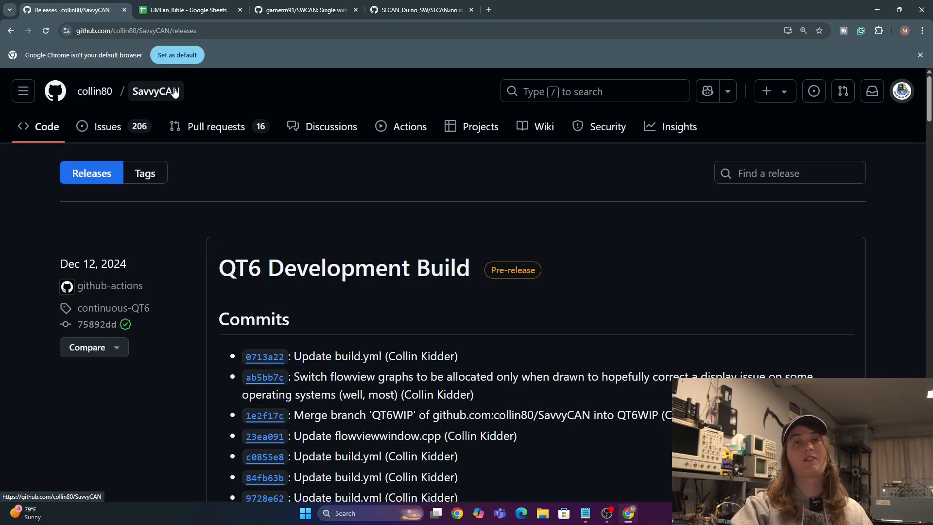
pyautogui.moveTo(289, 249)
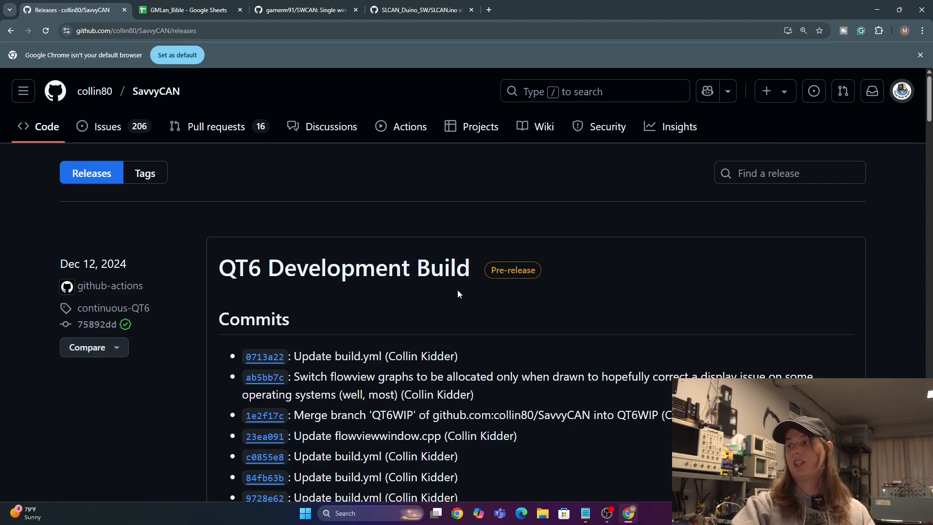
pyautogui.scroll(-3)
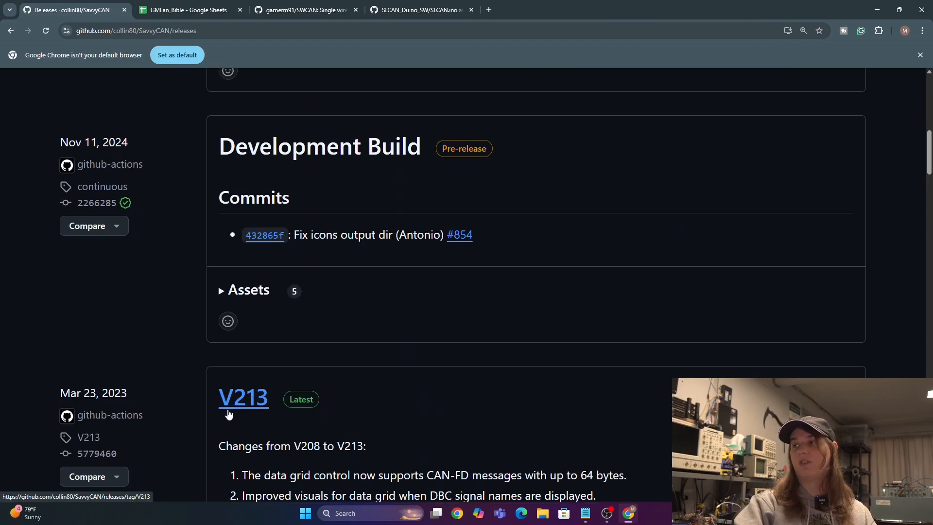
pyautogui.moveTo(239, 414)
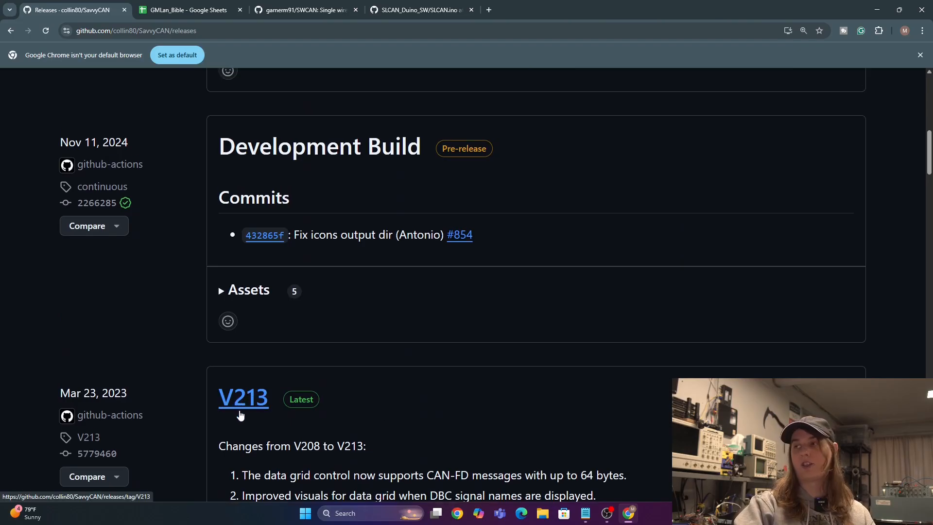
pyautogui.moveTo(209, 411)
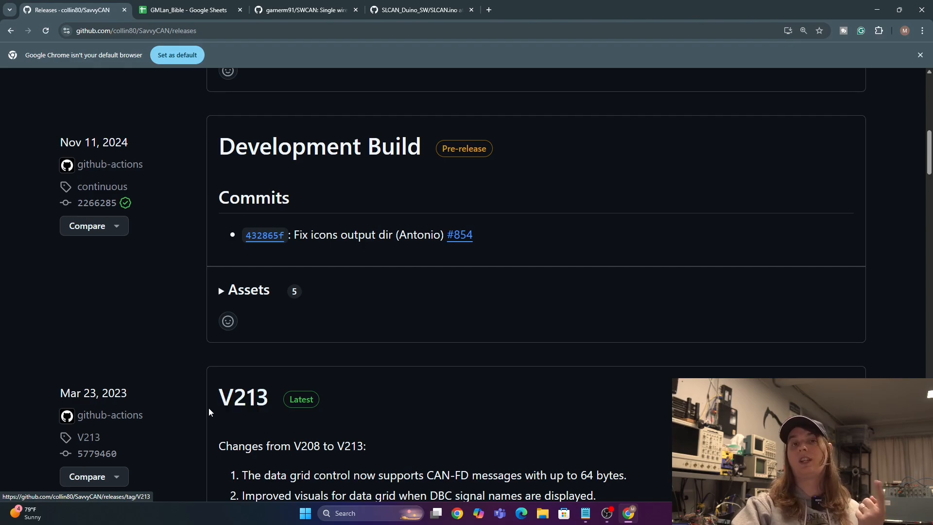
pyautogui.moveTo(212, 441)
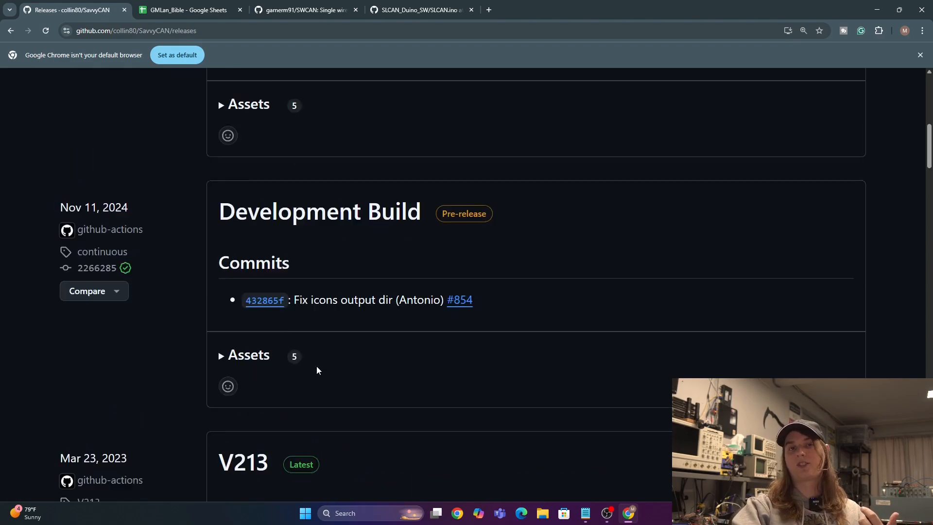
pyautogui.scroll(3)
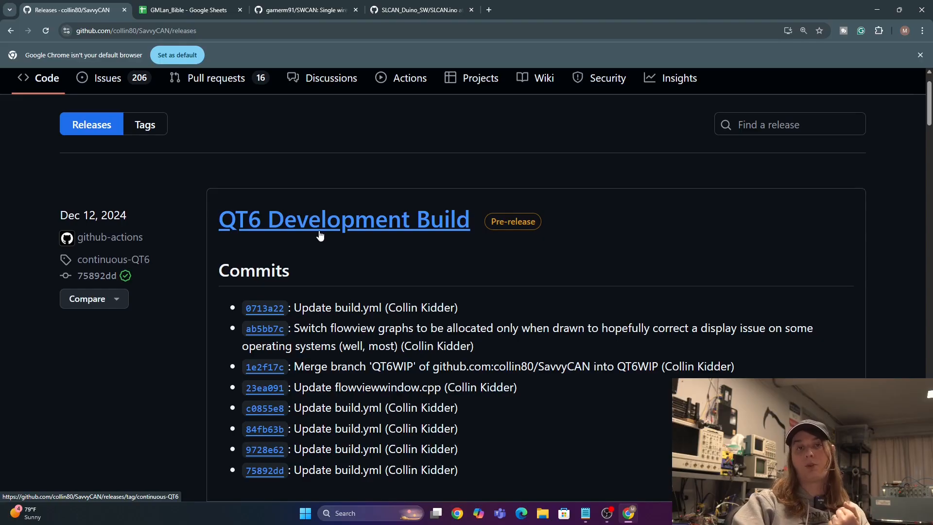
pyautogui.moveTo(370, 199)
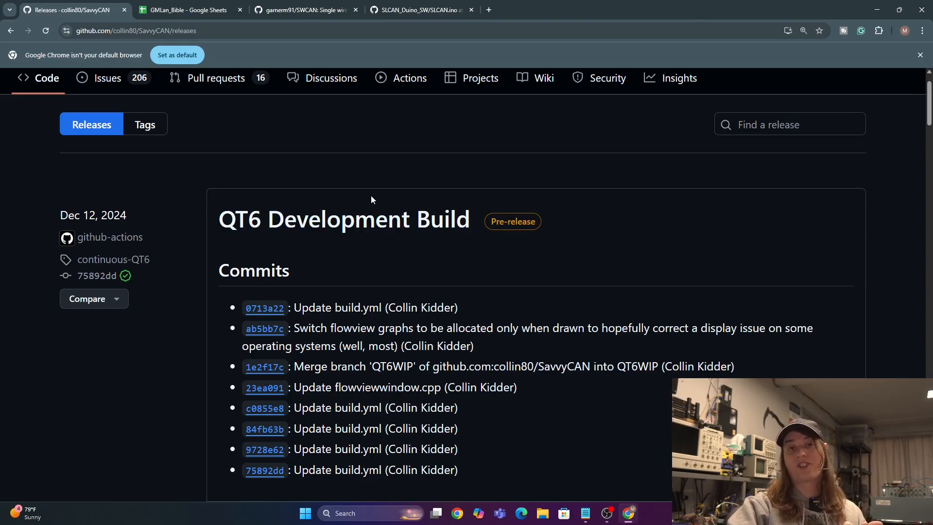
pyautogui.scroll(-3)
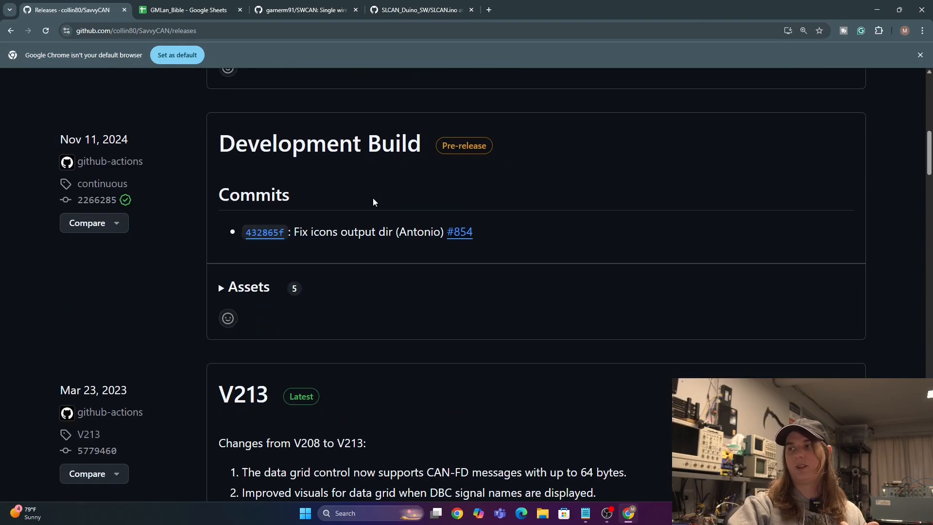
pyautogui.scroll(-3)
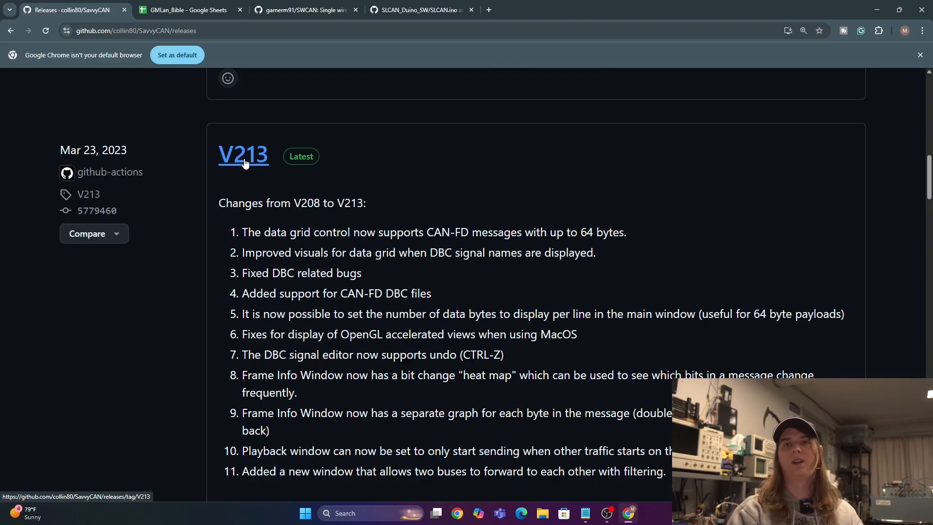
pyautogui.scroll(-3)
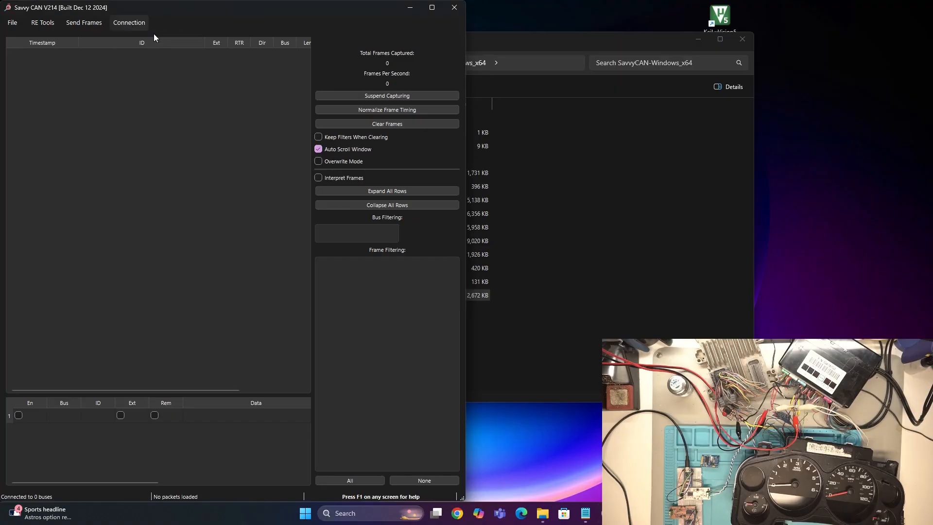
# Add a LAWICEL/SLCAN connection on COM5 at 1000000 baud, with the bus enabled at 10000
pyautogui.click(128, 23)
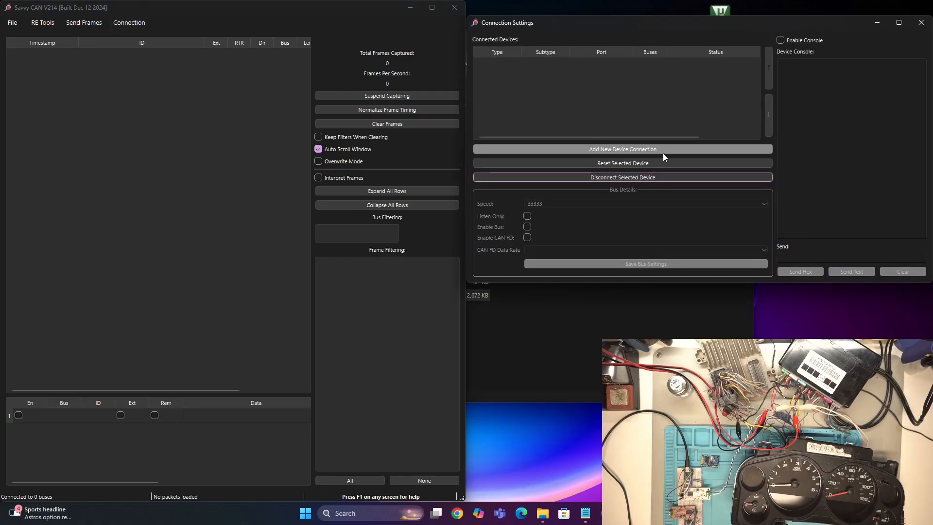
pyautogui.click(622, 148)
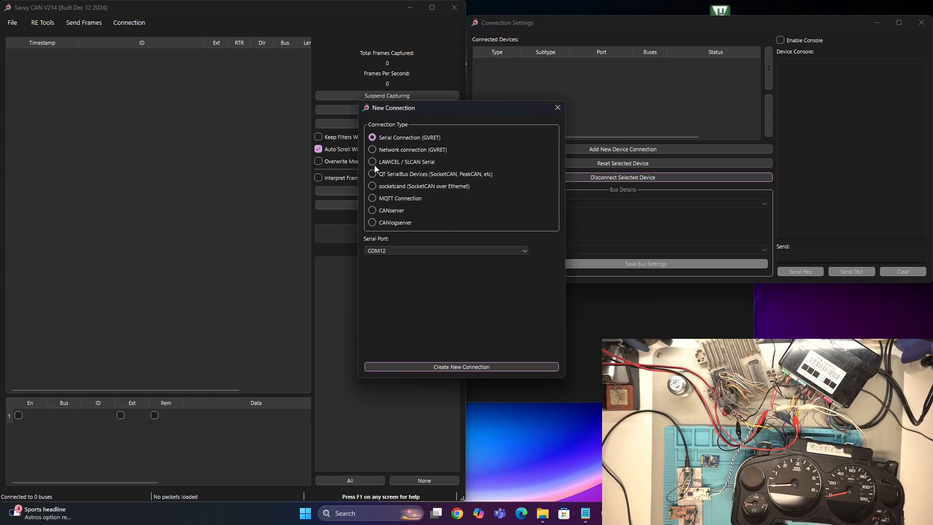
pyautogui.click(372, 161)
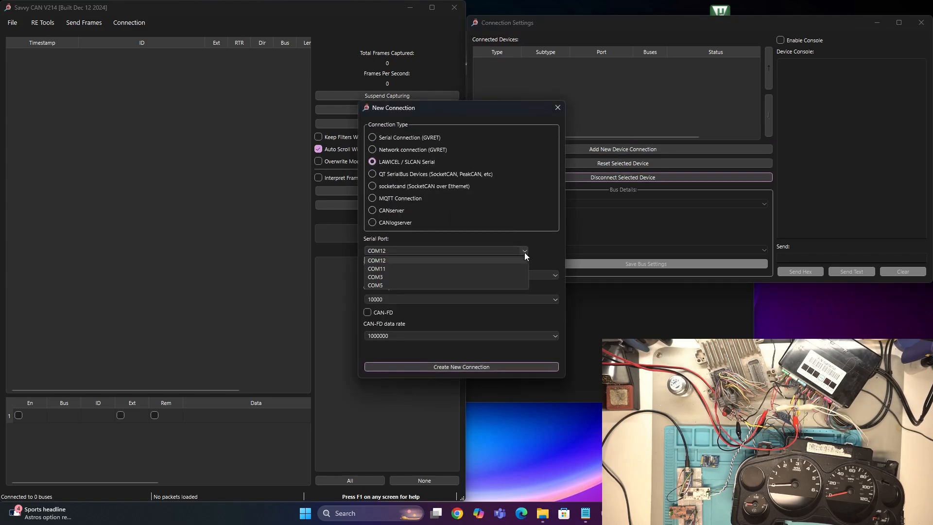
pyautogui.click(374, 285)
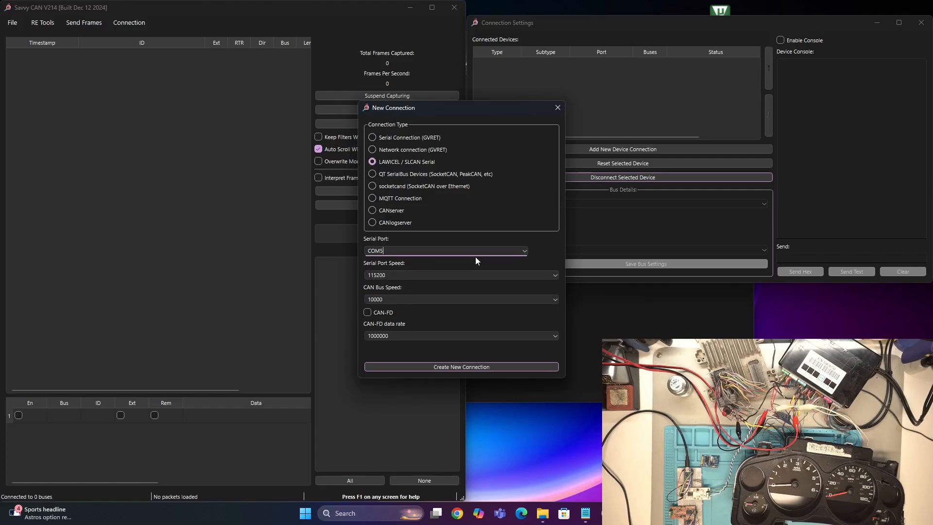
pyautogui.click(554, 275)
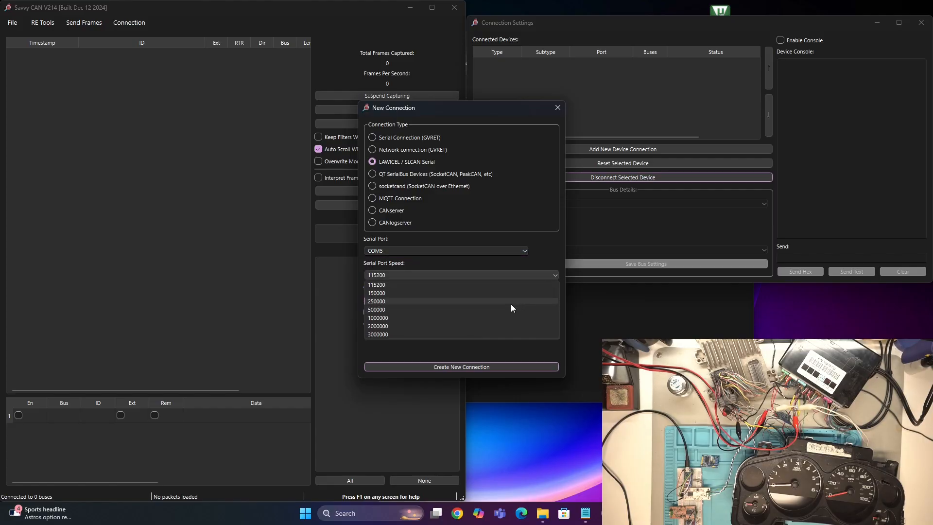
pyautogui.click(378, 317)
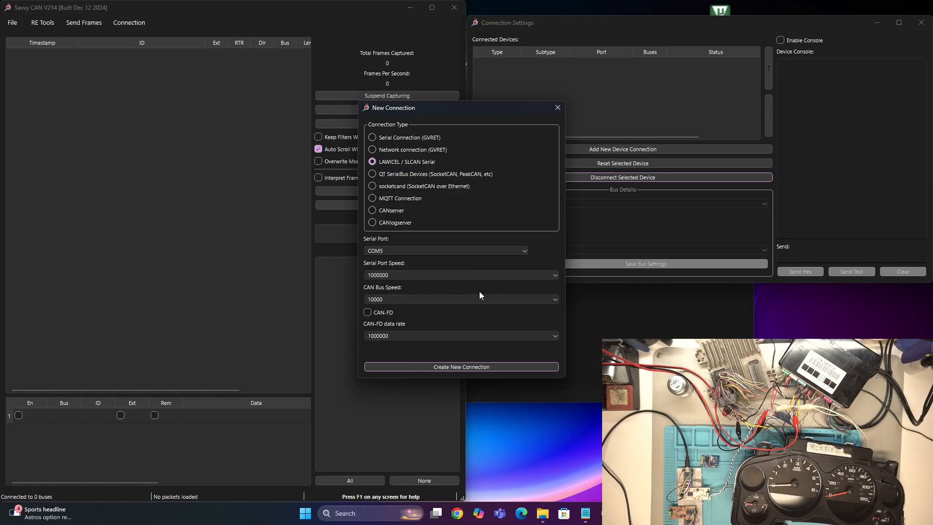
pyautogui.click(461, 366)
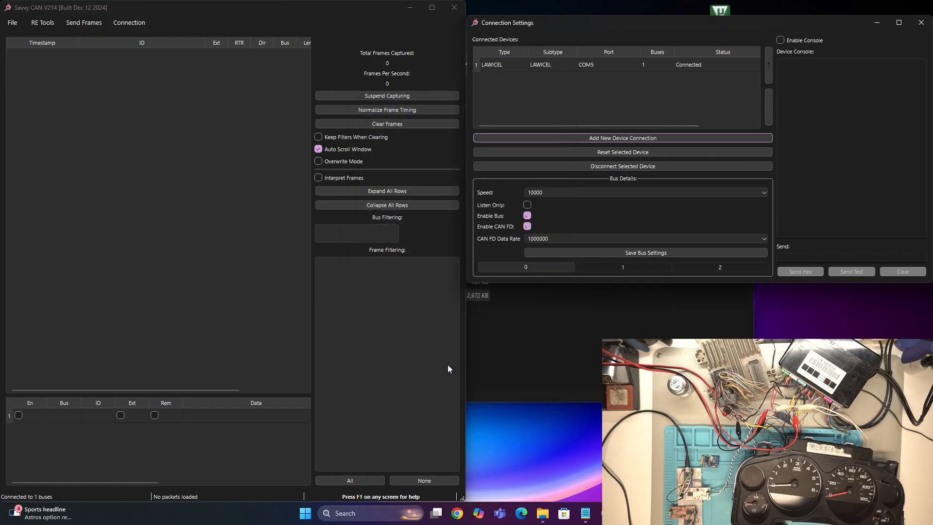
pyautogui.click(527, 215)
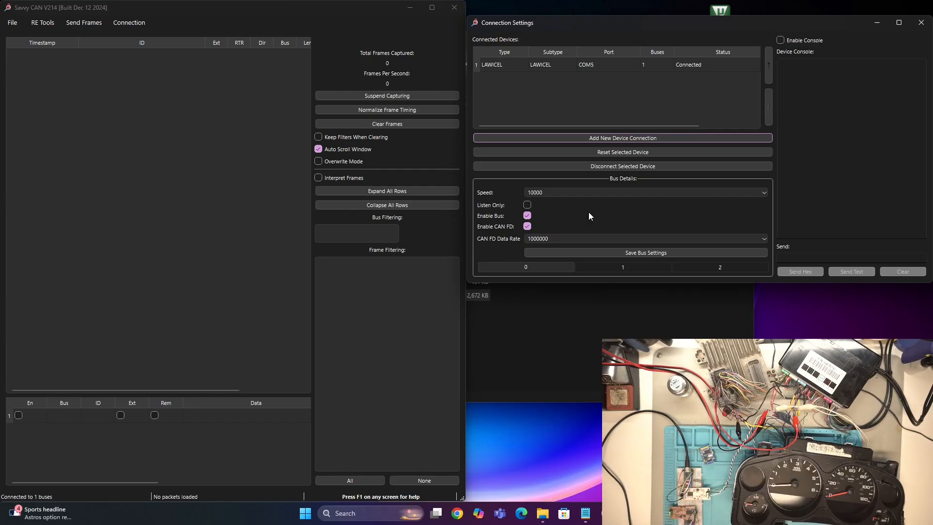
pyautogui.moveTo(604, 95)
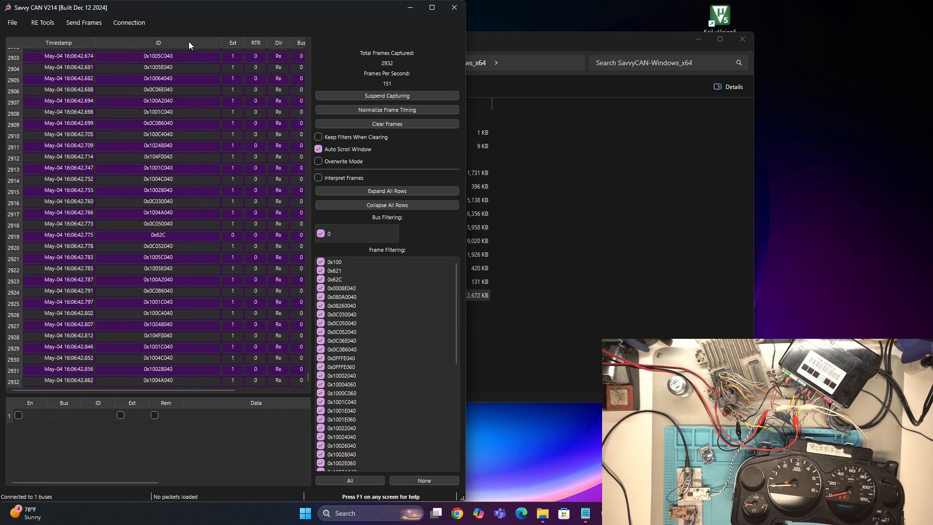
# Open the Sniffer from the RE Tools menu to list live frame IDs
pyautogui.click(42, 23)
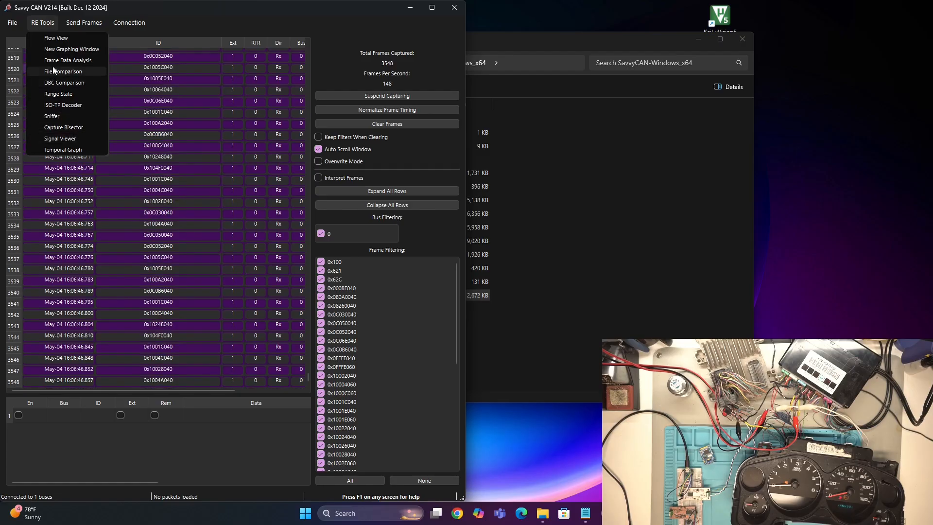
pyautogui.click(52, 116)
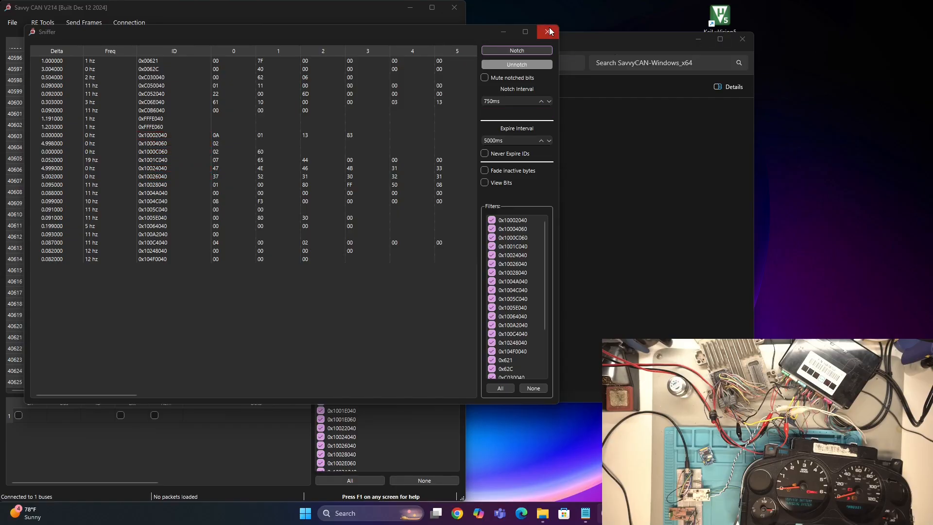
# Close the Sniffer, then open and close Main Settings via File > Preferences
pyautogui.click(546, 32)
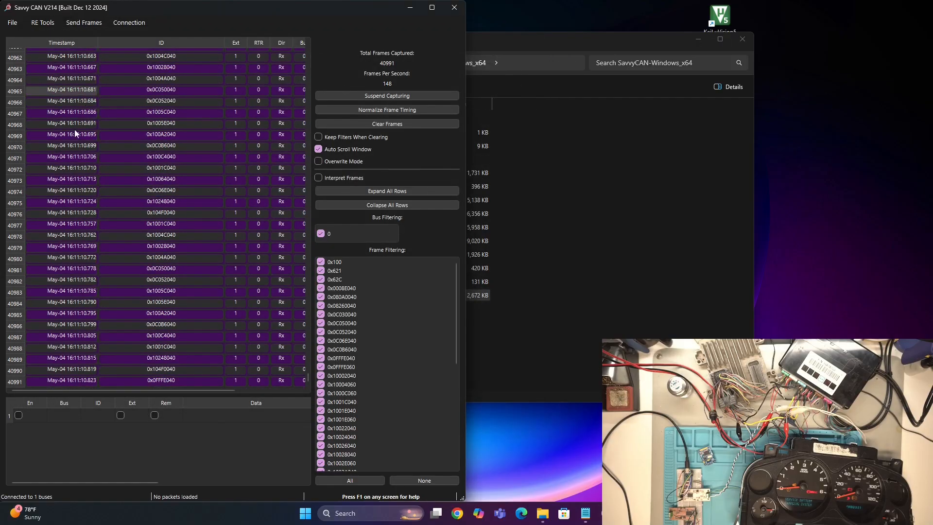
pyautogui.click(11, 22)
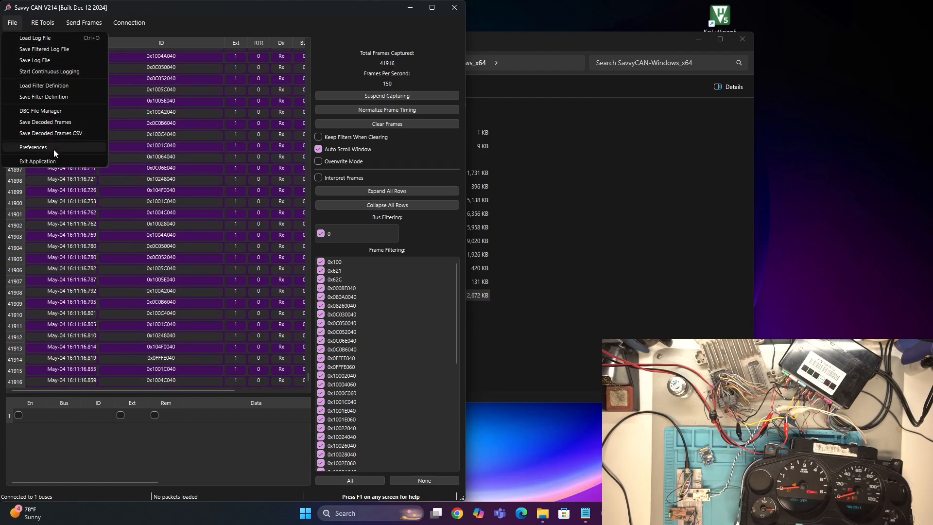
pyautogui.click(34, 146)
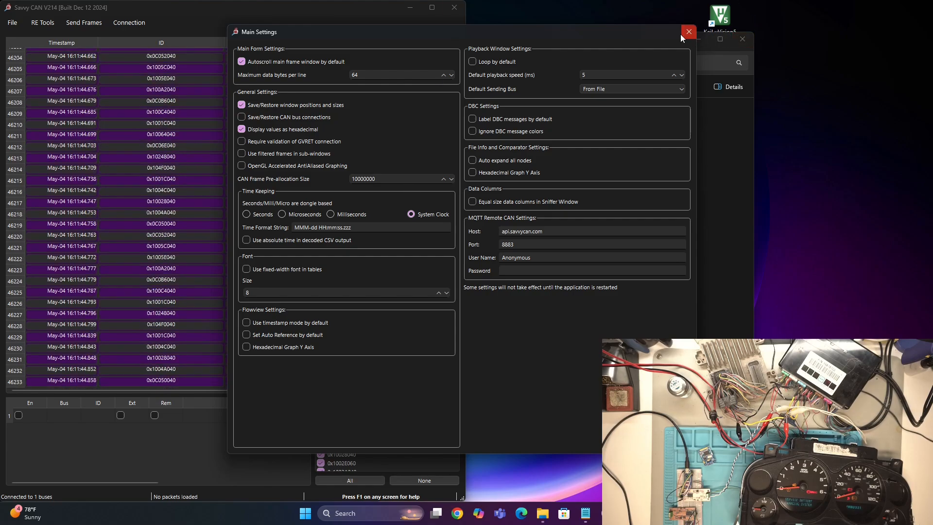
pyautogui.click(688, 32)
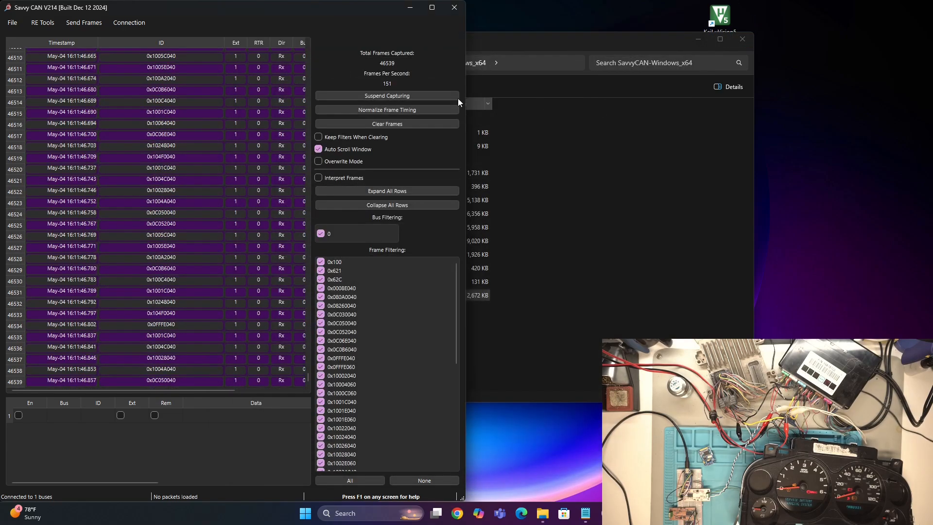
# Suspend capturing, then browse the File and Send Frames menus
pyautogui.click(387, 95)
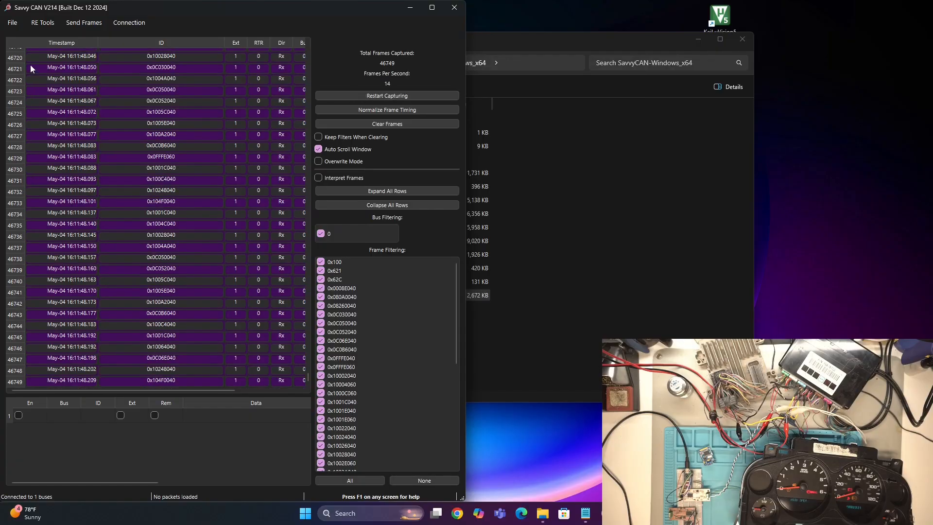
pyautogui.click(11, 23)
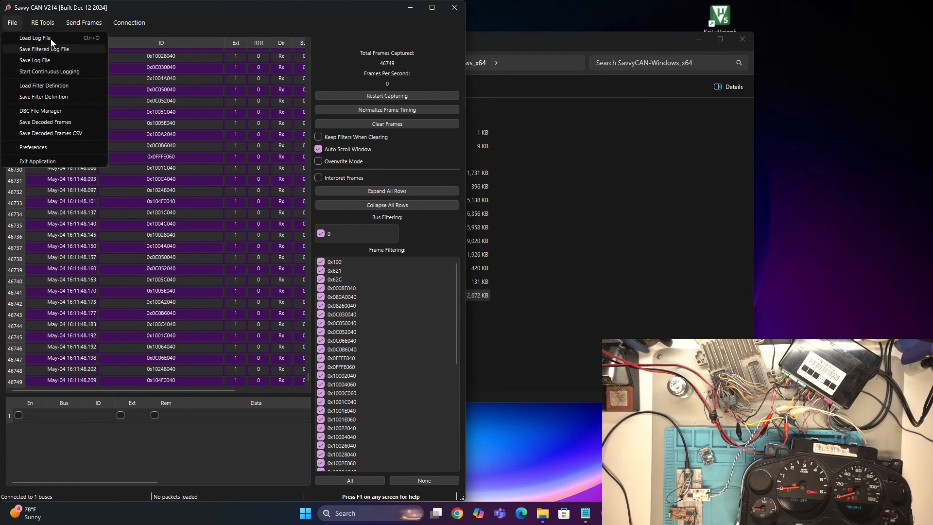
pyautogui.click(84, 23)
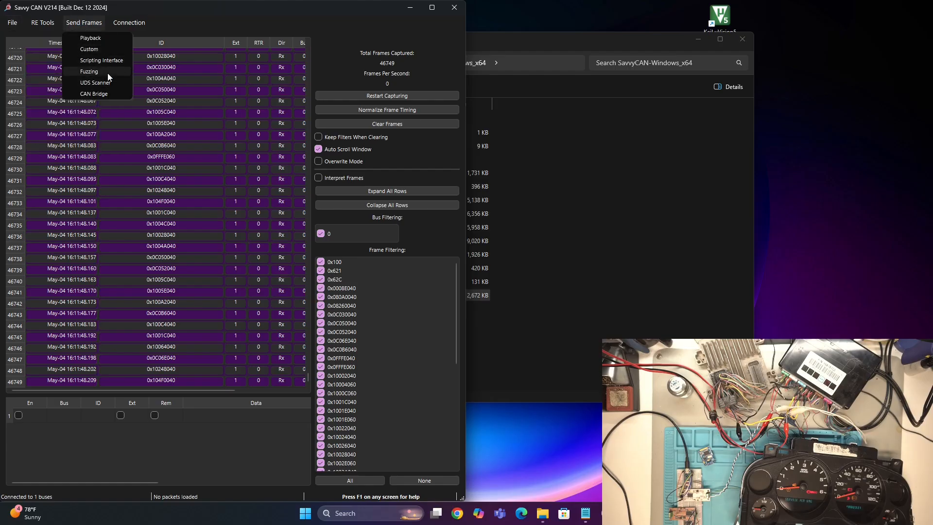
pyautogui.moveTo(90, 38)
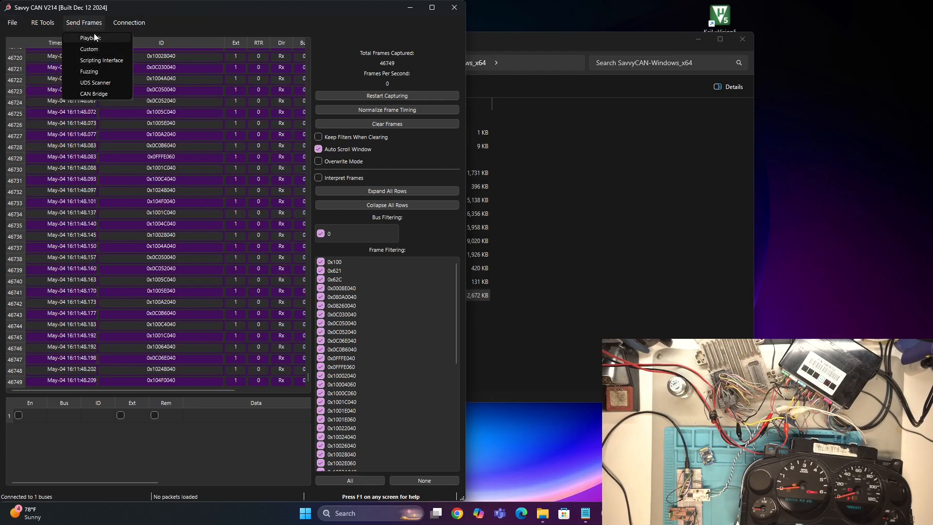
pyautogui.moveTo(217, 45)
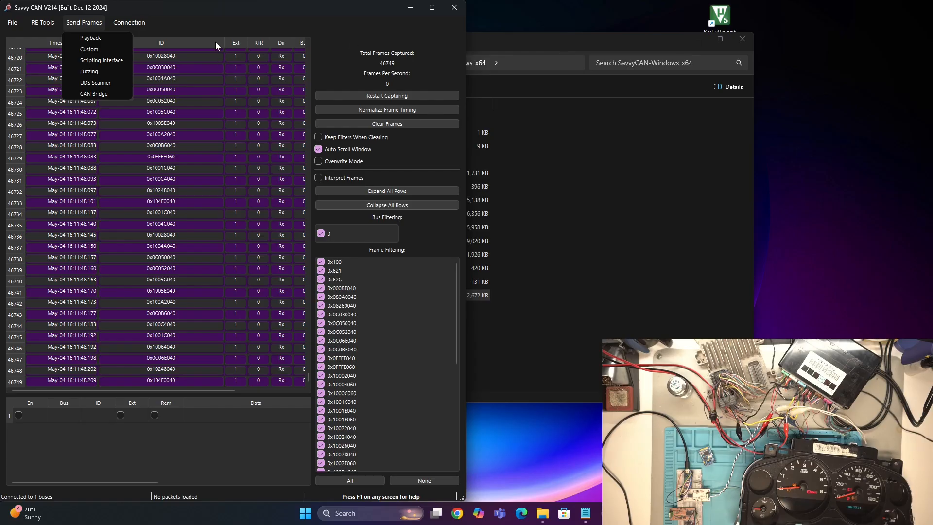
pyautogui.click(161, 156)
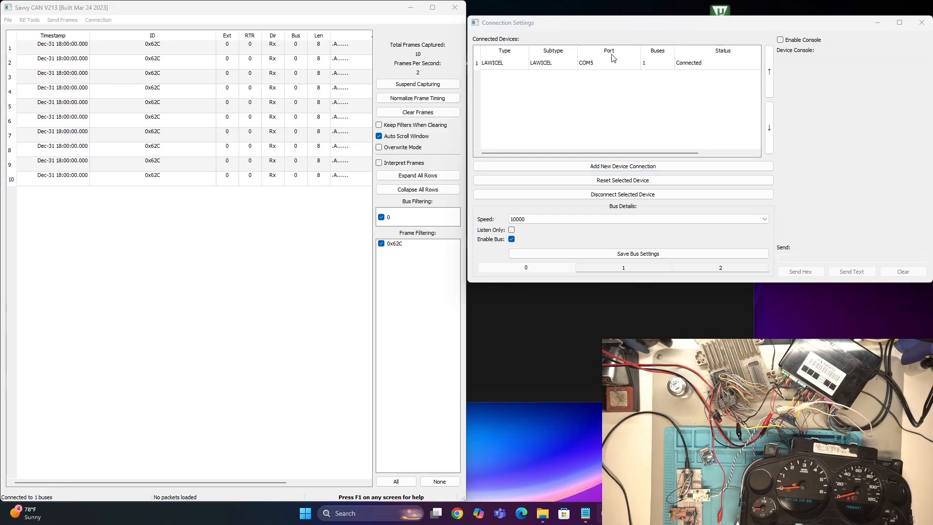
# Select the LAWICEL device row to show its Device Console serial log
pyautogui.click(779, 40)
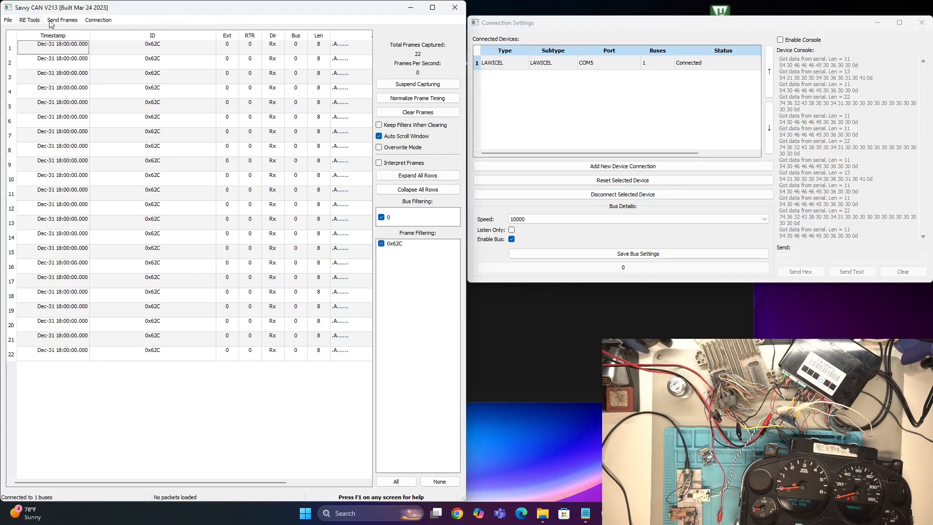
pyautogui.click(62, 19)
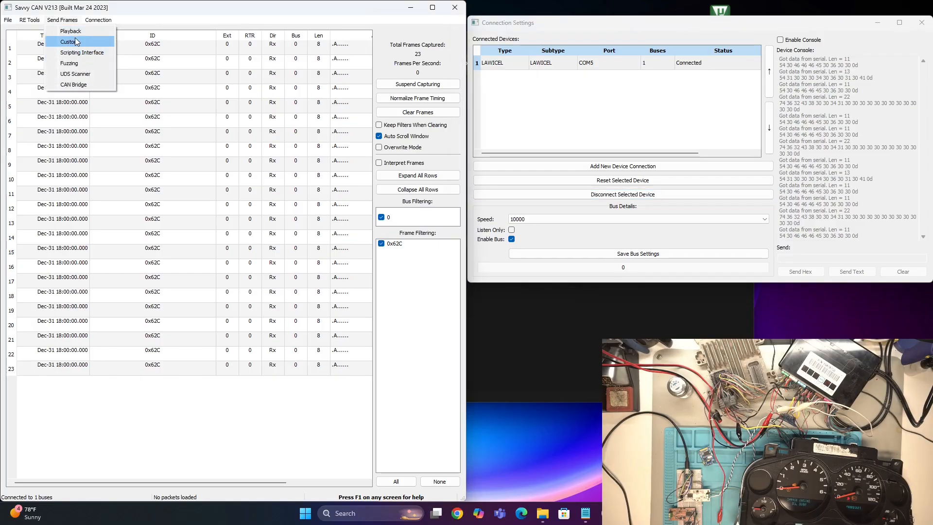
# Load the three saved 500 ms extended frames into the custom Frame Sender grid
pyautogui.click(68, 42)
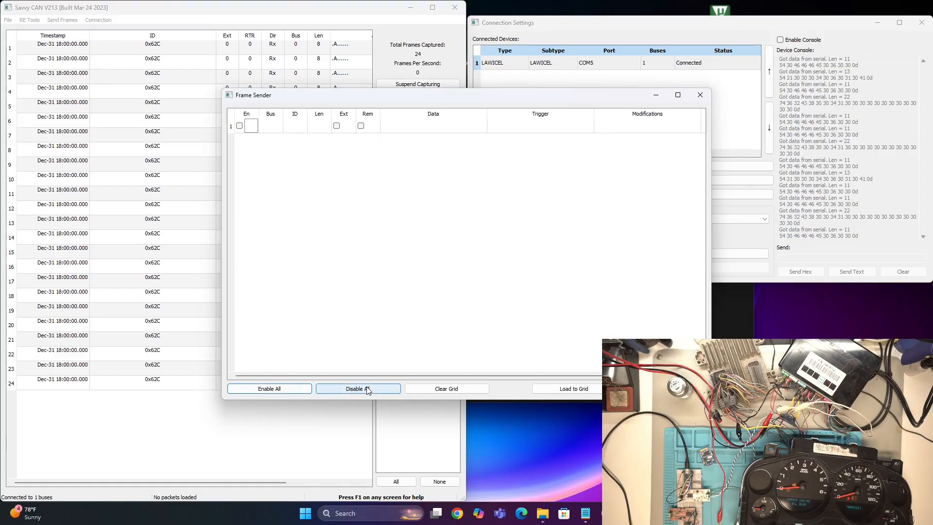
pyautogui.click(573, 388)
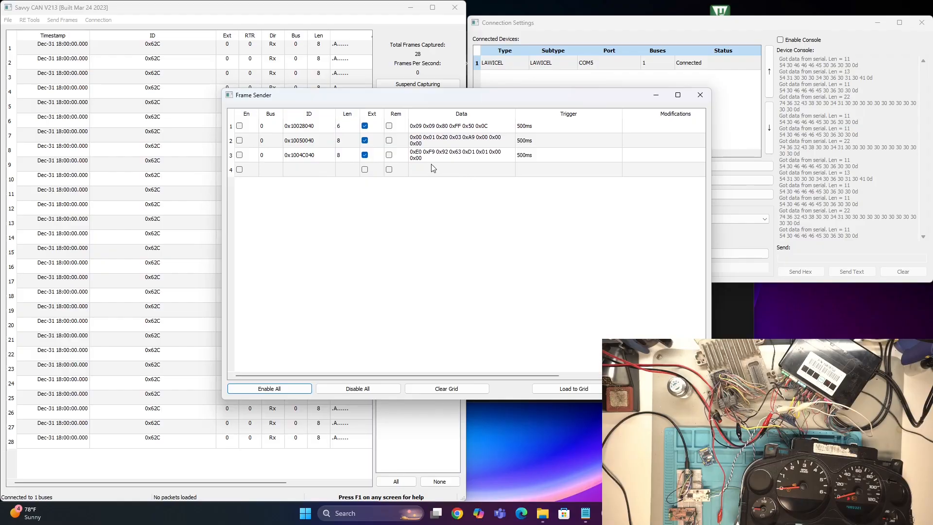
pyautogui.doubleClick(461, 154)
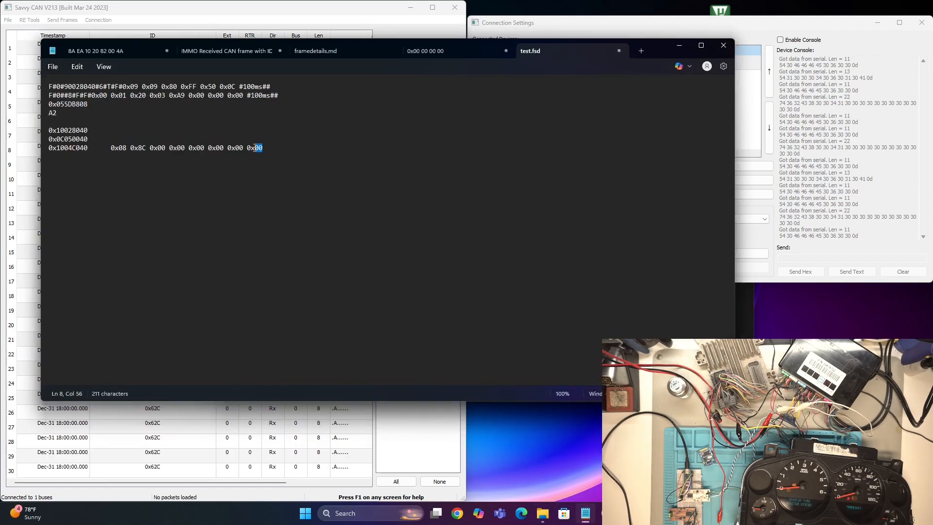
# Select the 0x08 0x8C byte string after 0x1004C040 in test.fsd
pyautogui.moveTo(107, 147); pyautogui.dragTo(262, 148)
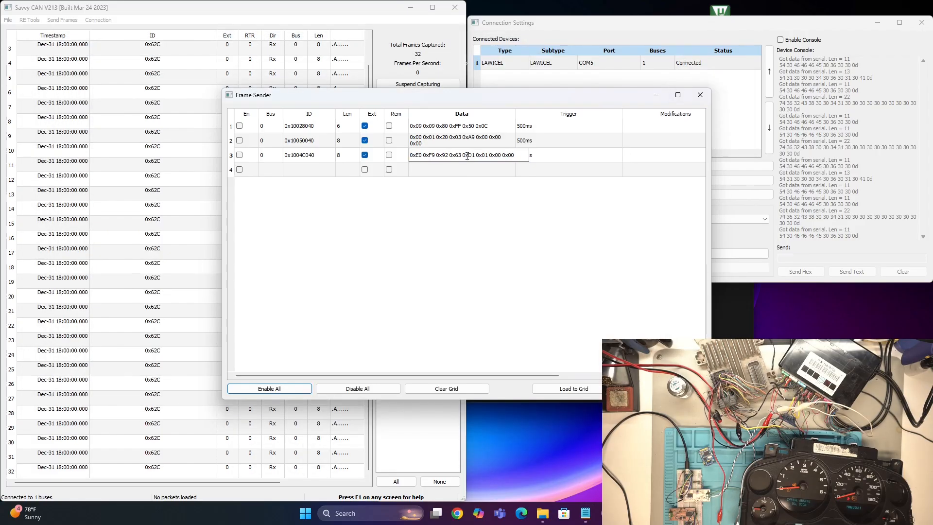
# Enter 0x08 0x8C 0x00 0x00 0x00 0x00 0x00 0x00 in row 3's Data cell
pyautogui.click(461, 154)
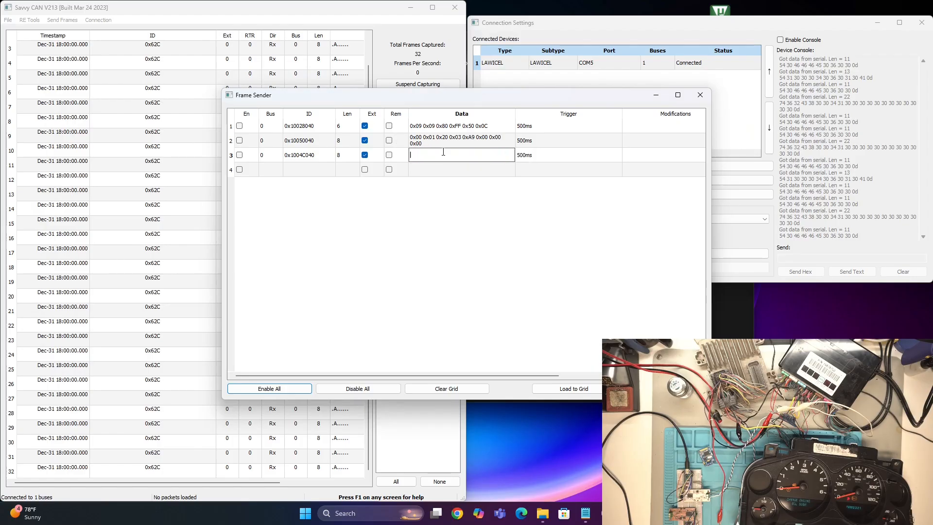
pyautogui.write('0x08 0x8C 0x00 0x00 0x00 0x00 0x00 0x00')
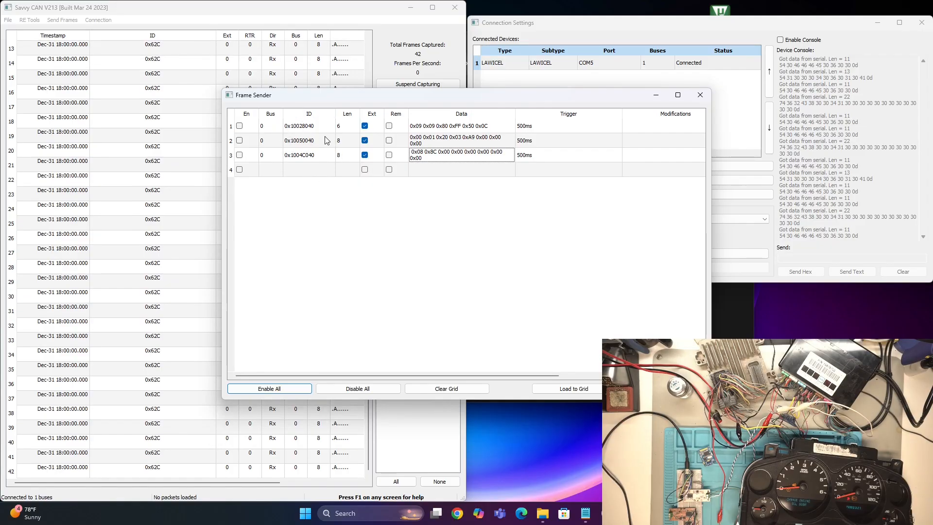
pyautogui.moveTo(554, 152)
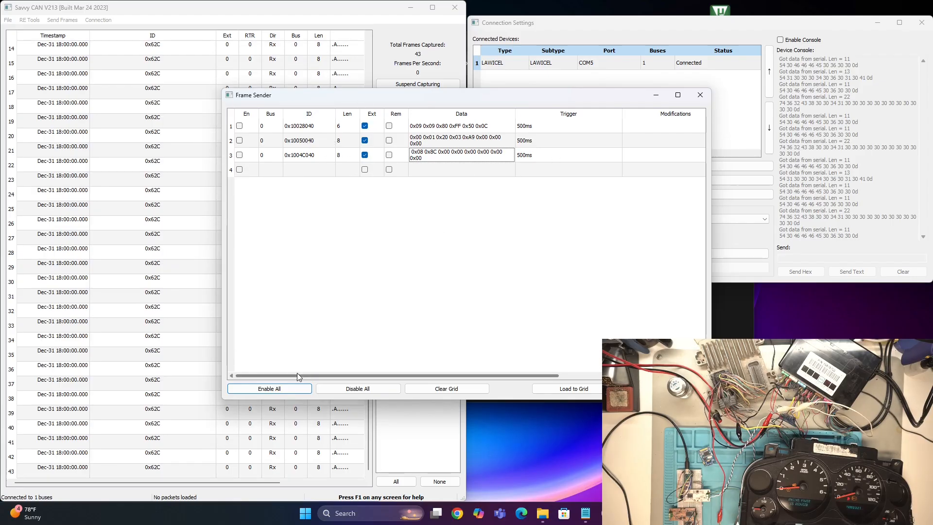
# Enable all three sender frames and edit 0x1004C040's data to 0x08 0xFF then zeros
pyautogui.click(269, 388)
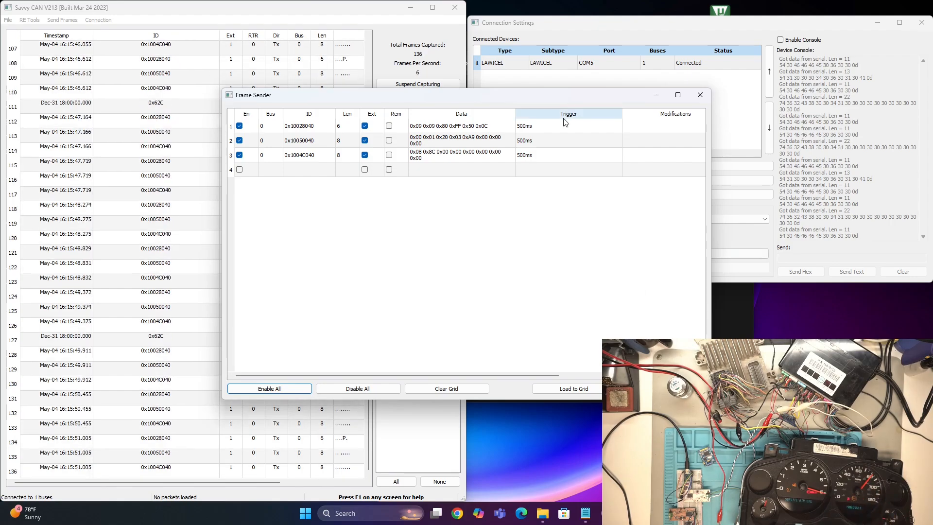
pyautogui.doubleClick(461, 154)
pyautogui.write('FF')
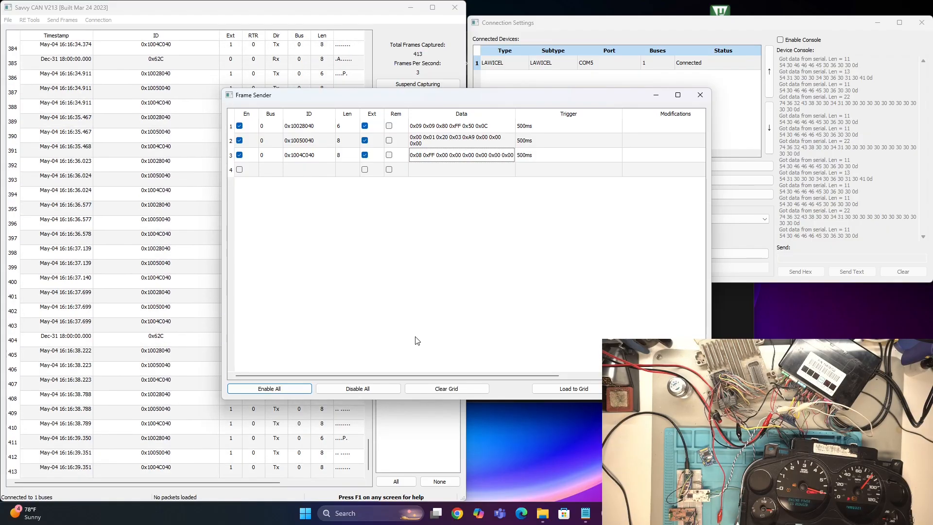
pyautogui.click(358, 389)
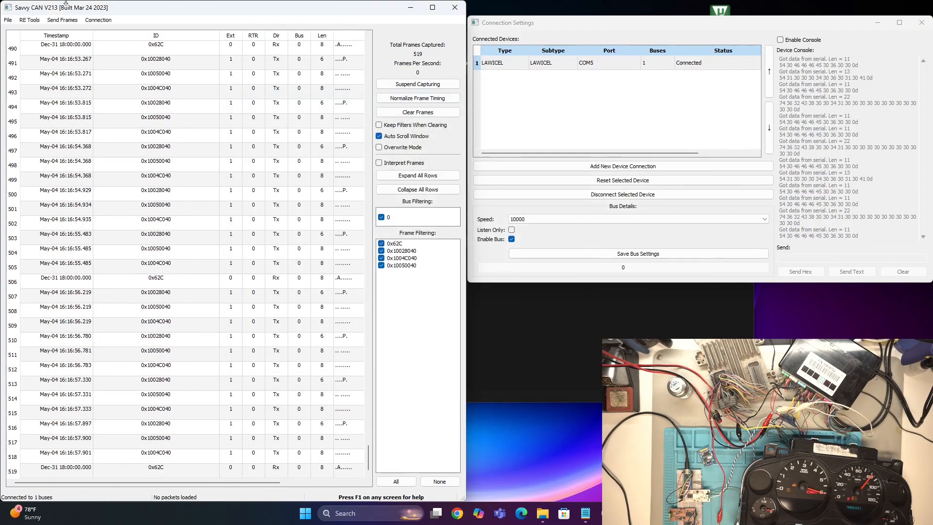
pyautogui.click(61, 20)
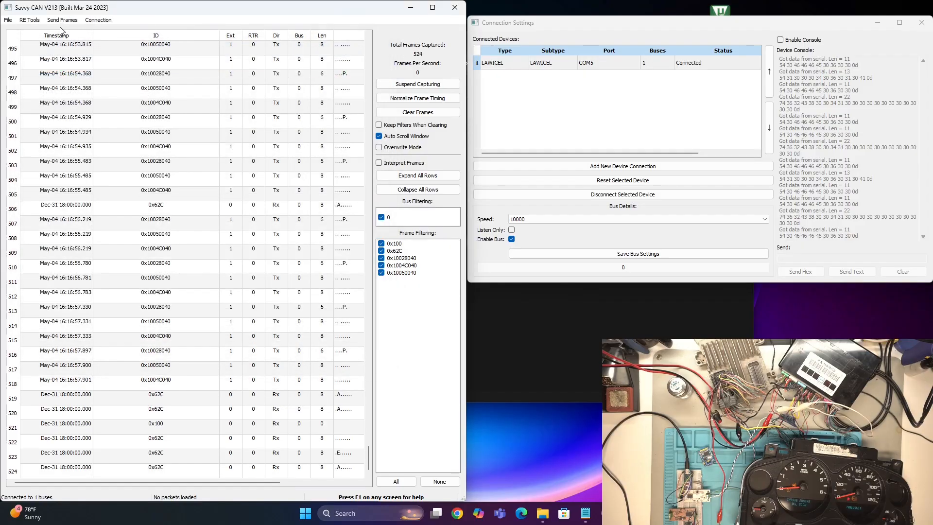
pyautogui.click(62, 19)
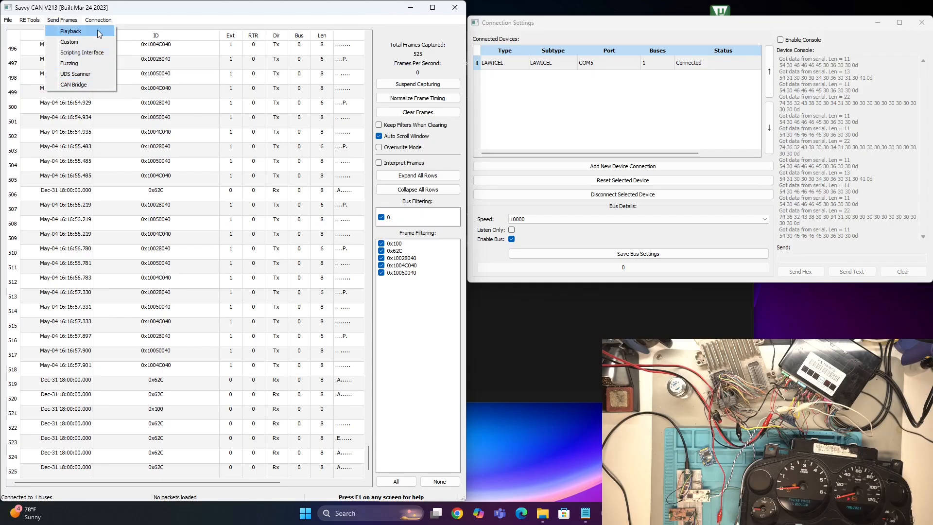
pyautogui.moveTo(93, 56)
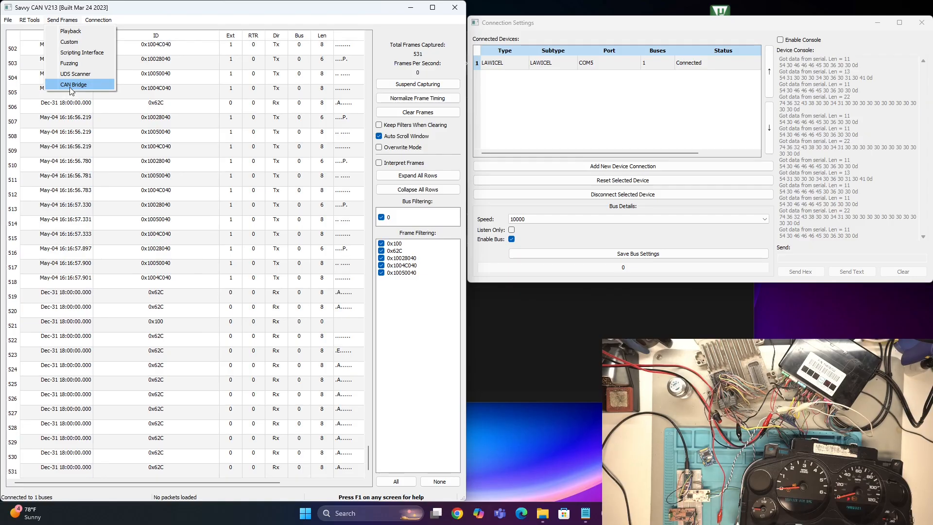
pyautogui.moveTo(70, 31)
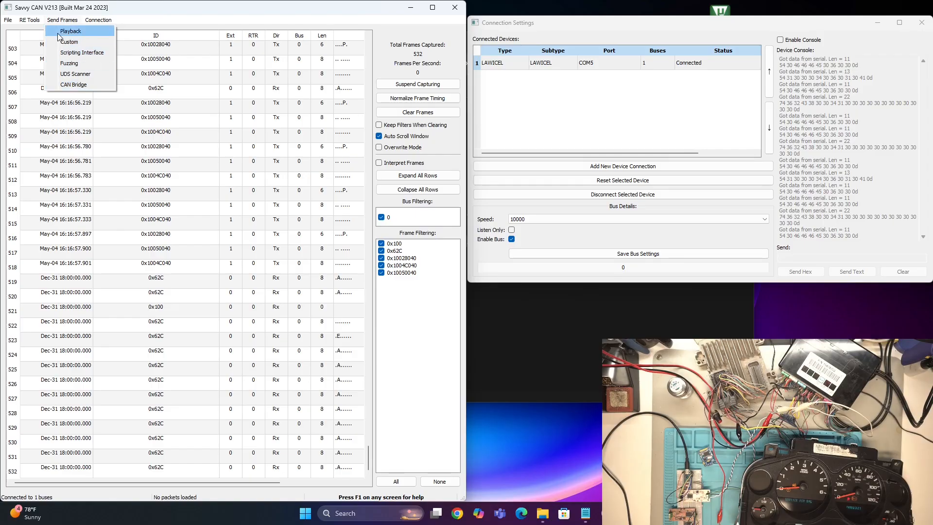
pyautogui.click(29, 19)
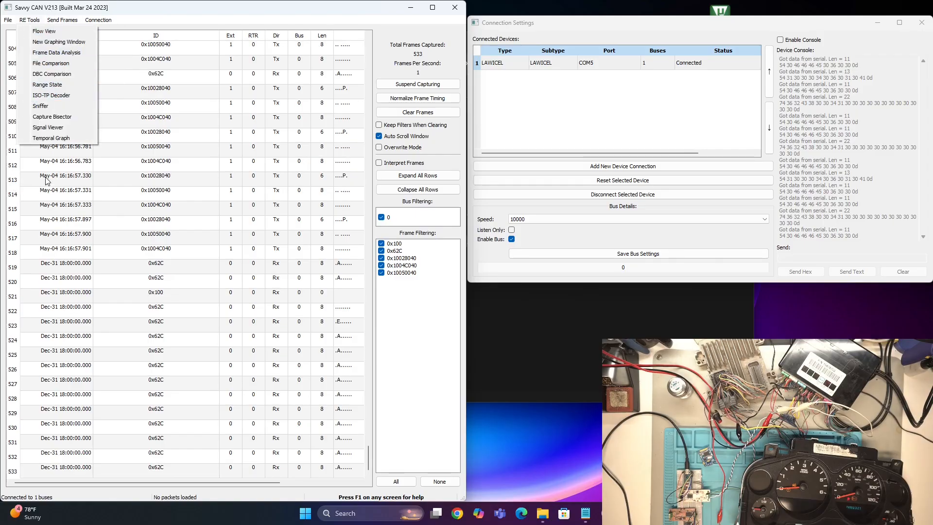
pyautogui.moveTo(44, 30)
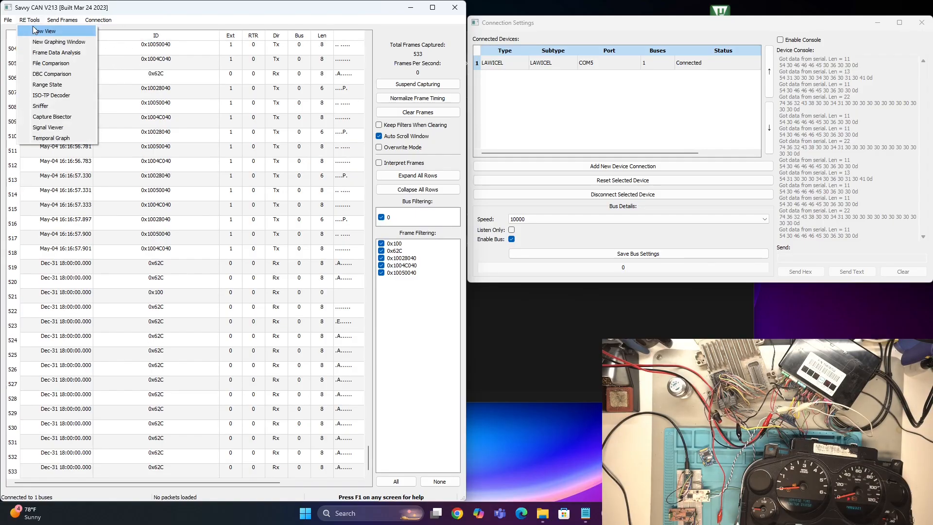
pyautogui.moveTo(52, 73)
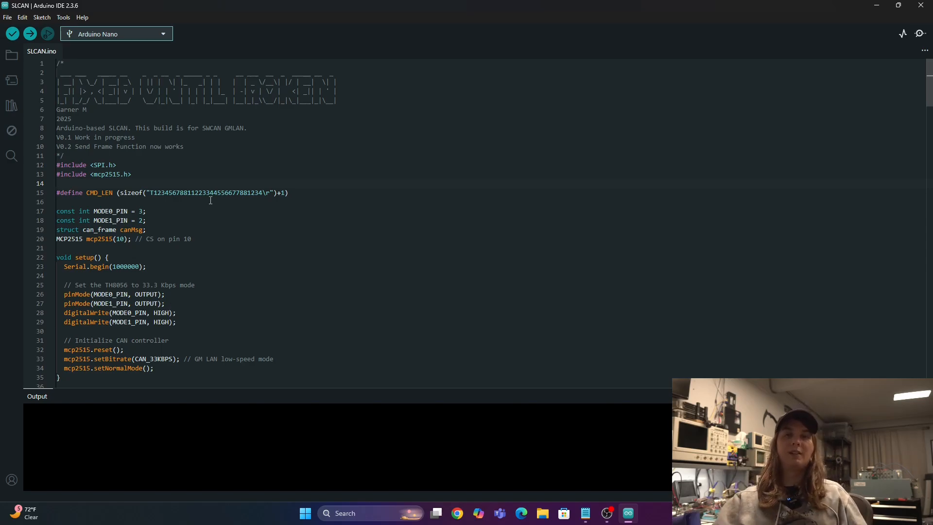
# Scroll SLCAN.ino from its header through setup() and loop() to Can2Serial
pyautogui.scroll(-3)
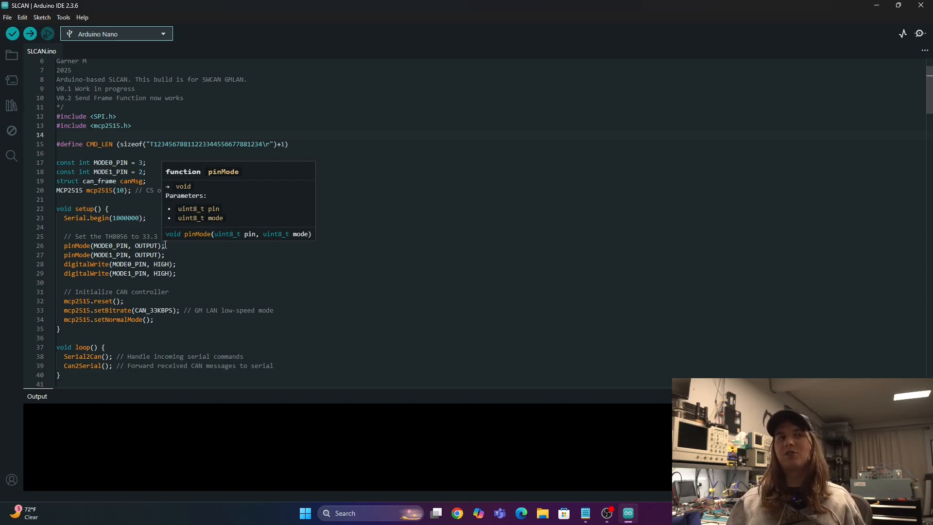
pyautogui.scroll(-3)
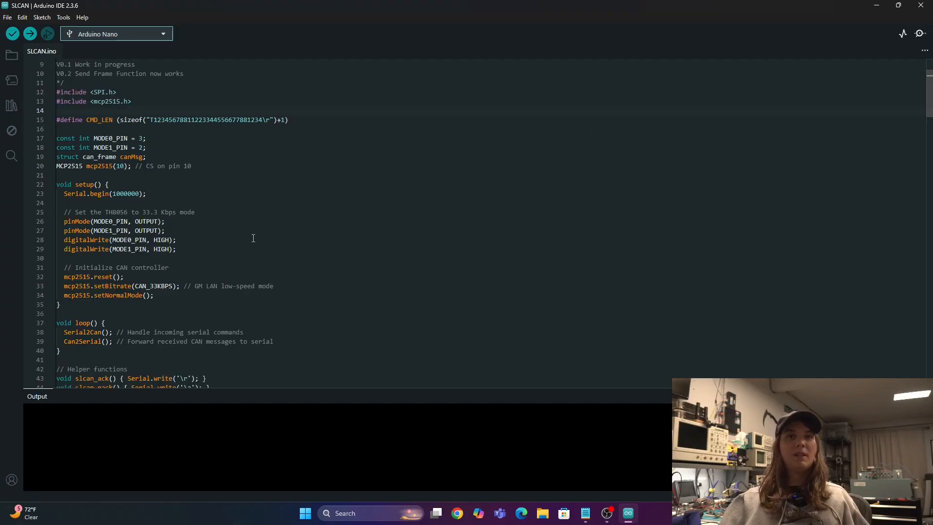
pyautogui.scroll(-3)
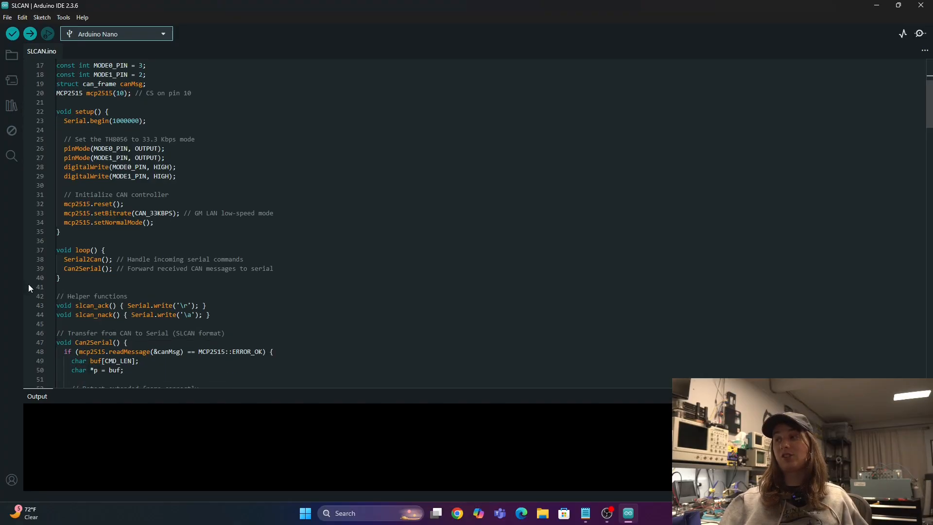
pyautogui.moveTo(82, 259)
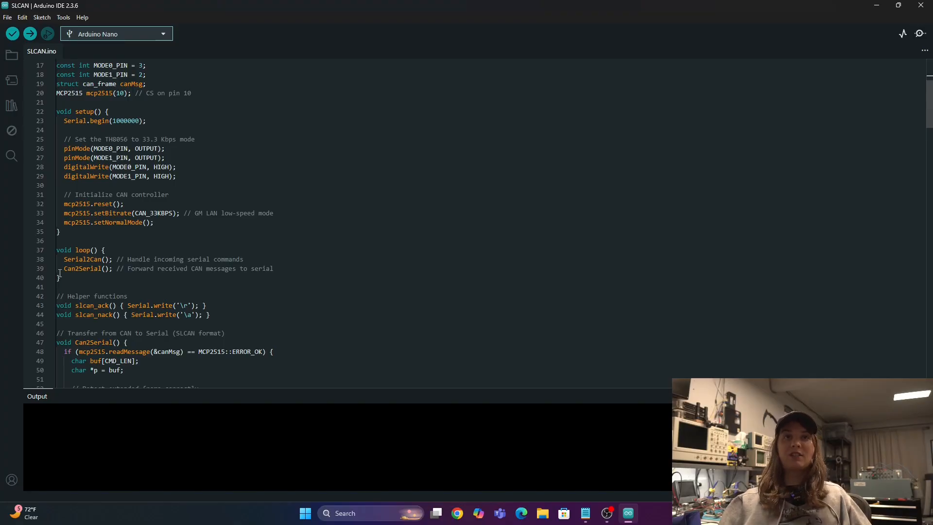
pyautogui.moveTo(82, 259)
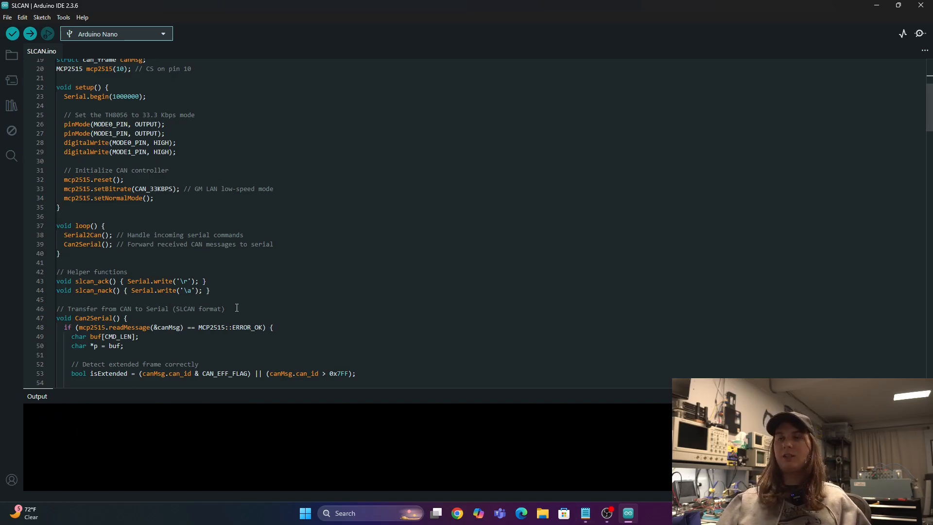
pyautogui.moveTo(449, 206)
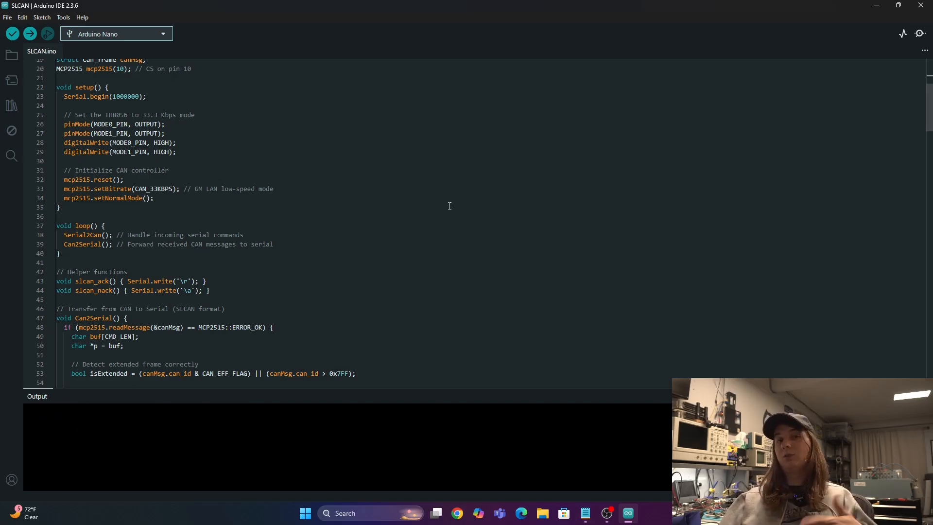
# Scroll past Can2Serial() and Serial2Can() down to the pars_slcancmd() command switch
pyautogui.scroll(-3)
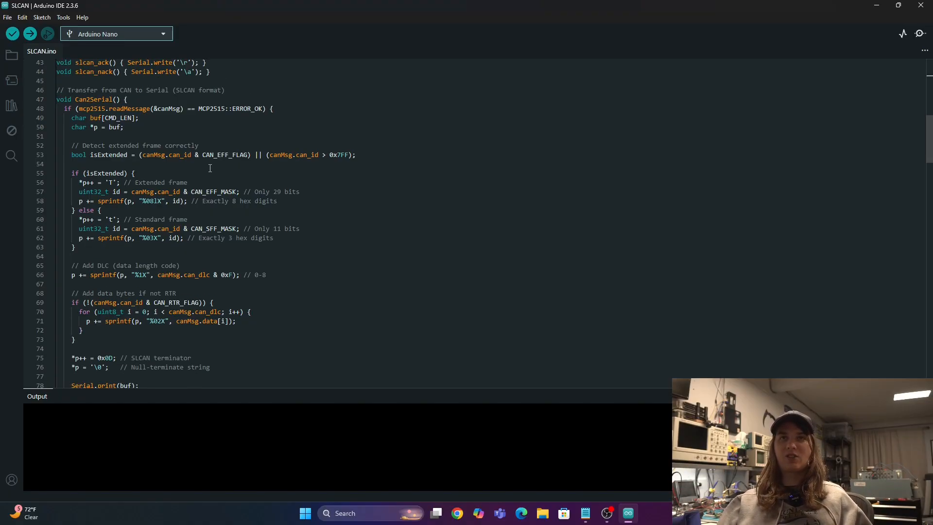
pyautogui.moveTo(225, 154)
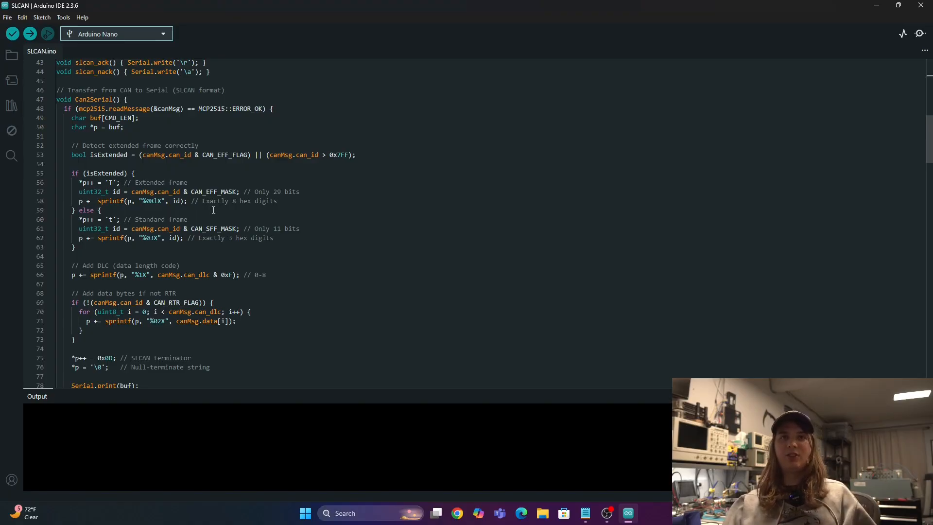
pyautogui.scroll(-3)
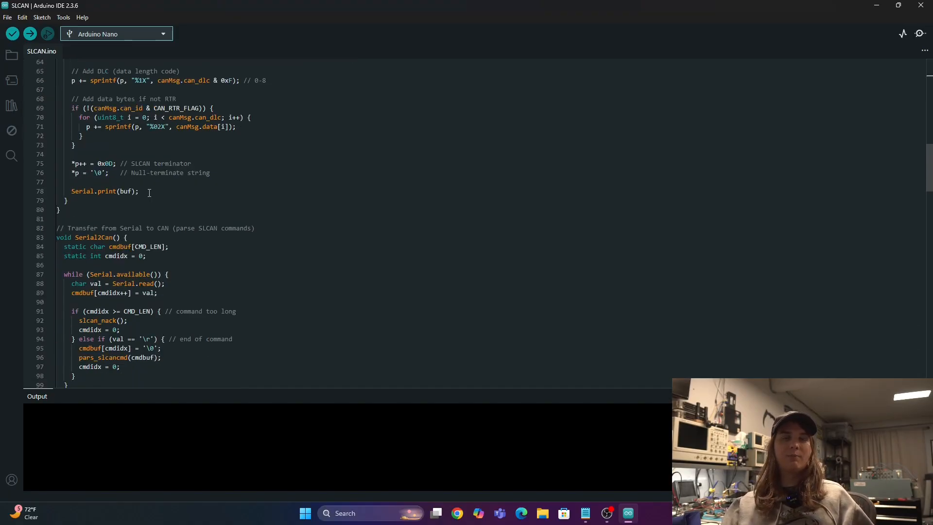
pyautogui.scroll(-3)
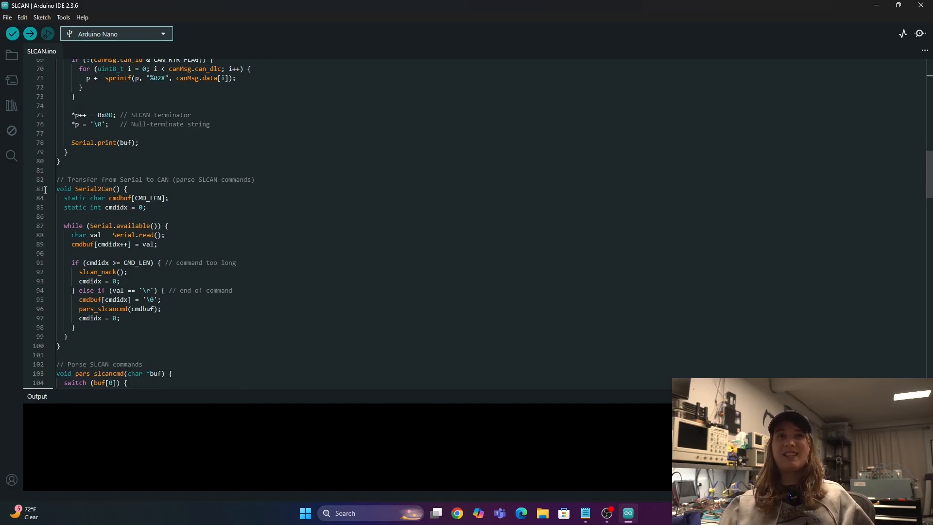
pyautogui.scroll(-3)
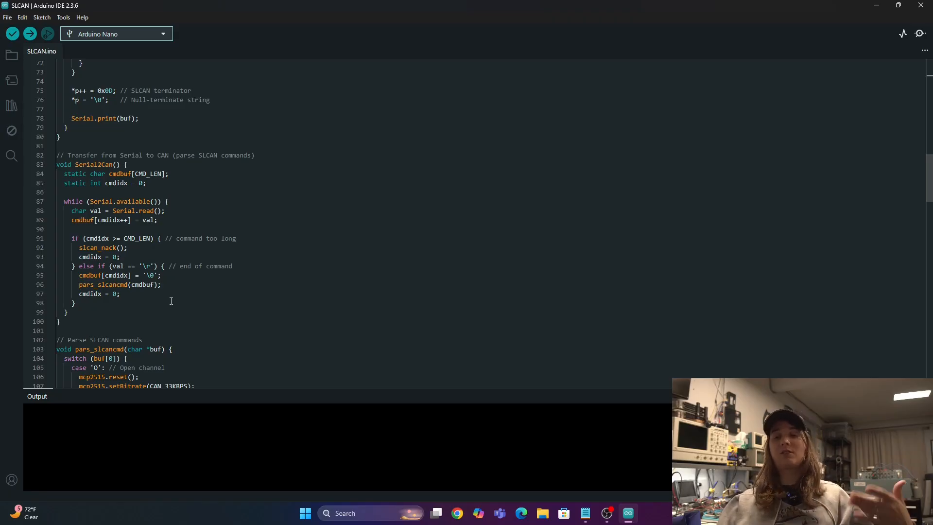
pyautogui.scroll(-3)
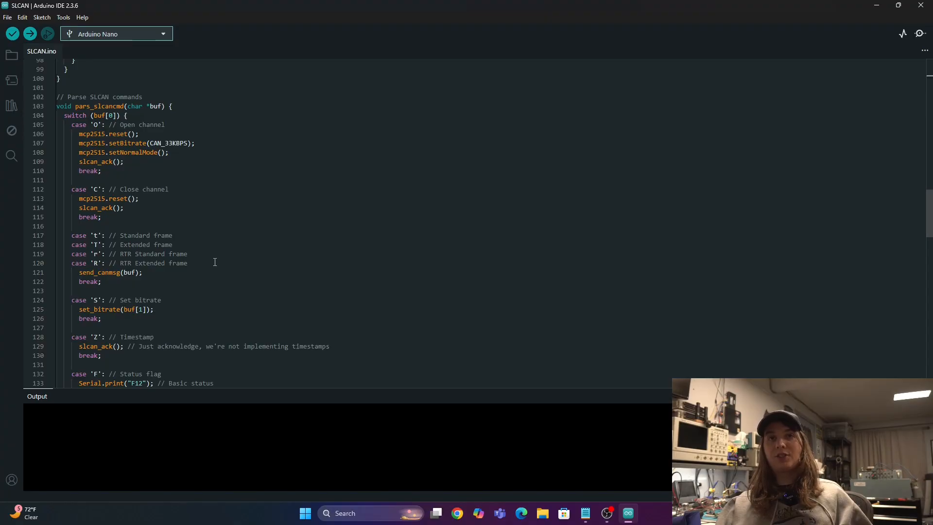
# Scroll past the remaining pars_slcancmd() cases to set_bitrate()'s bitrate cases
pyautogui.scroll(-3)
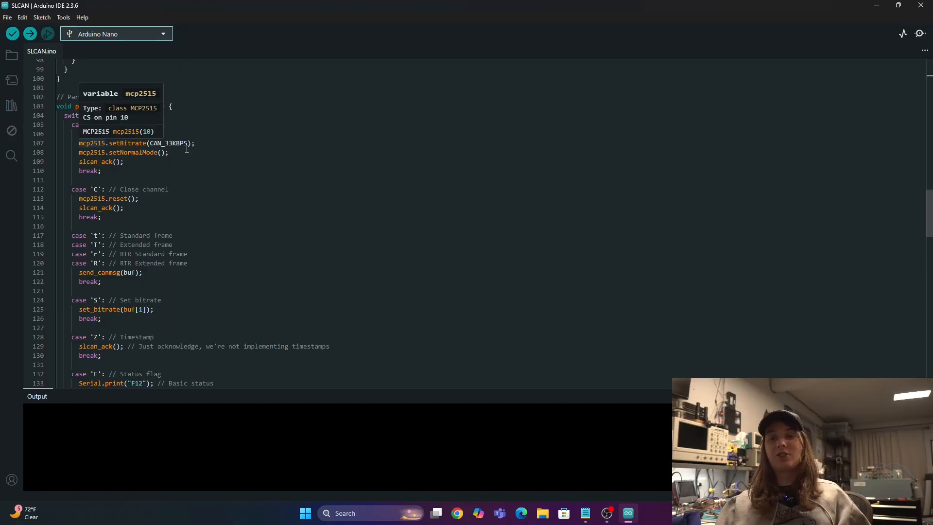
pyautogui.scroll(-3)
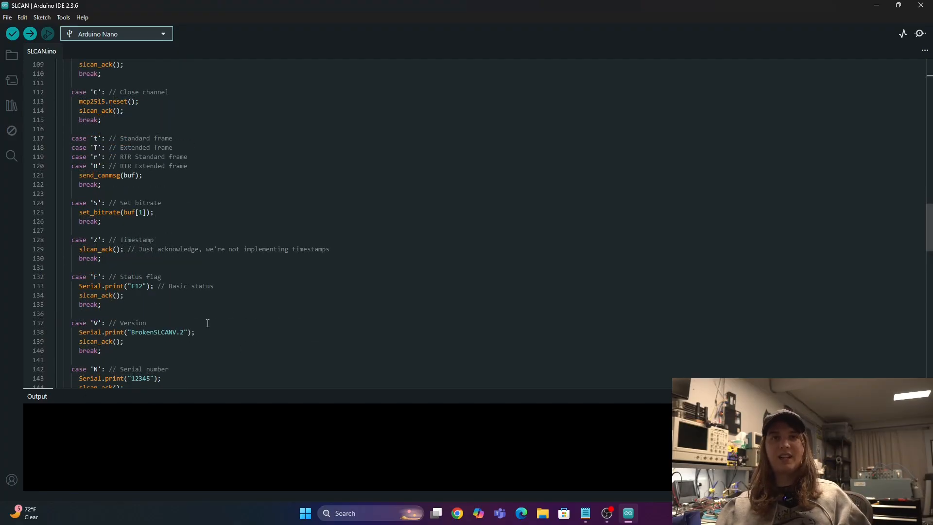
pyautogui.scroll(-3)
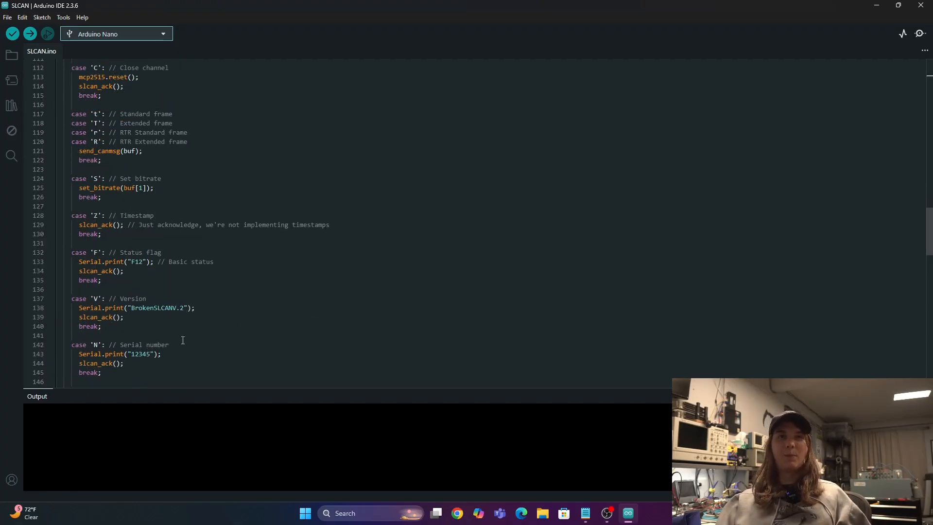
pyautogui.scroll(-3)
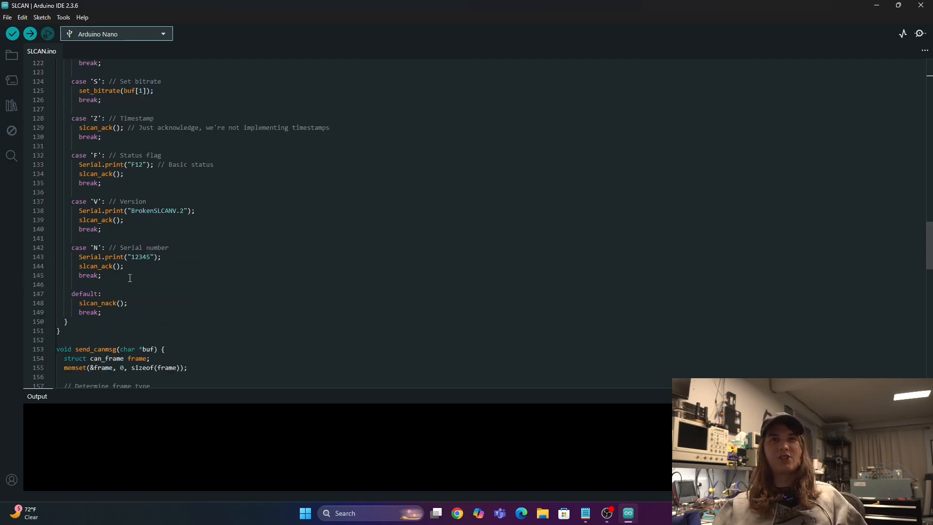
pyautogui.scroll(-3)
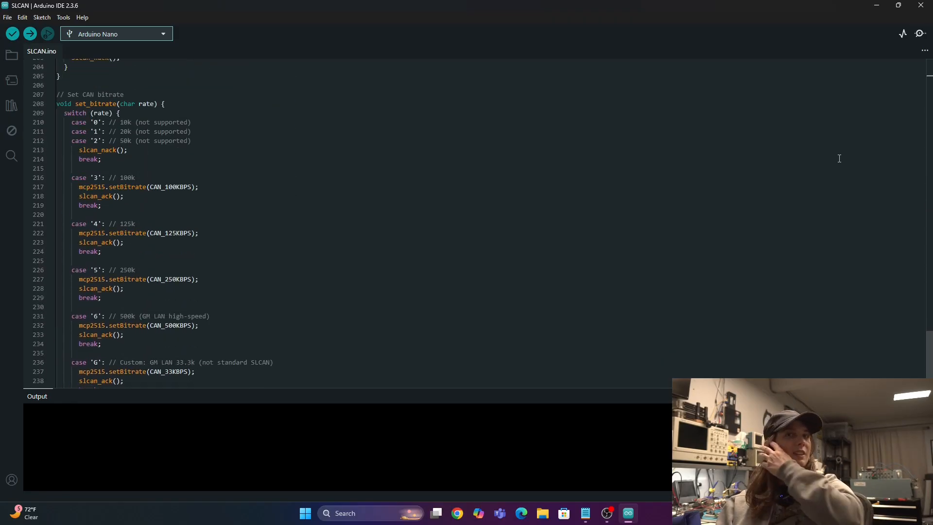
pyautogui.scroll(-3)
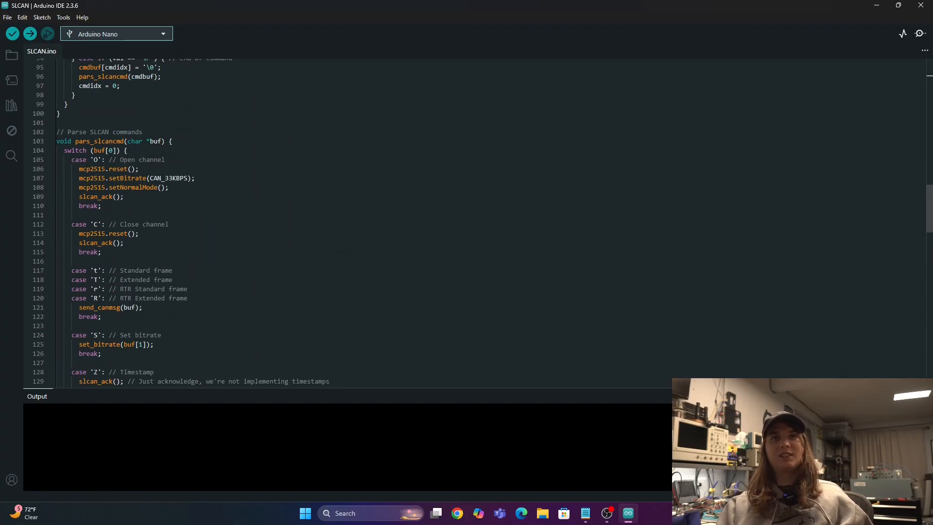
pyautogui.scroll(-3)
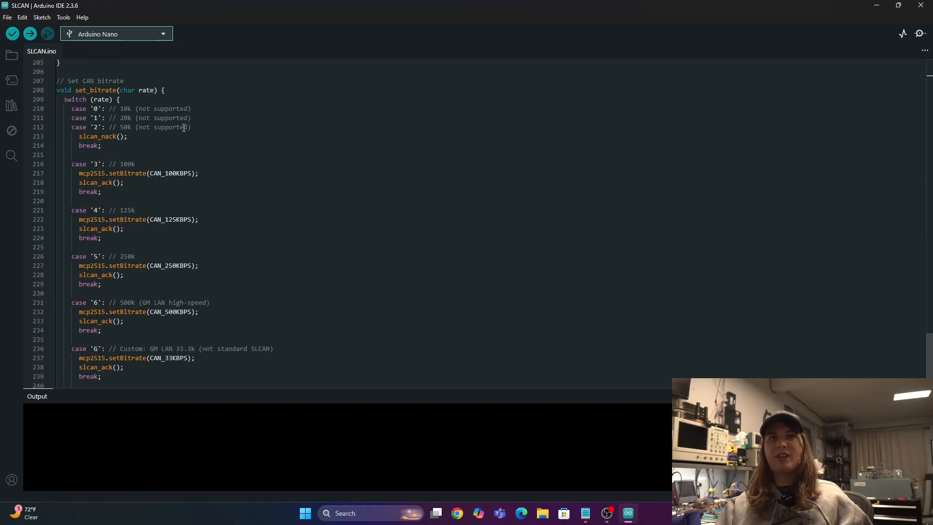
pyautogui.scroll(-3)
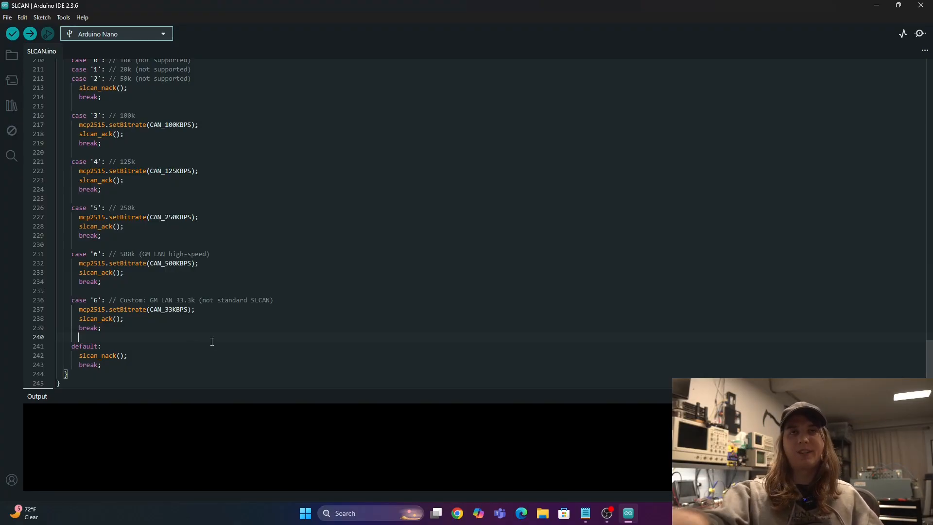
pyautogui.moveTo(531, 251)
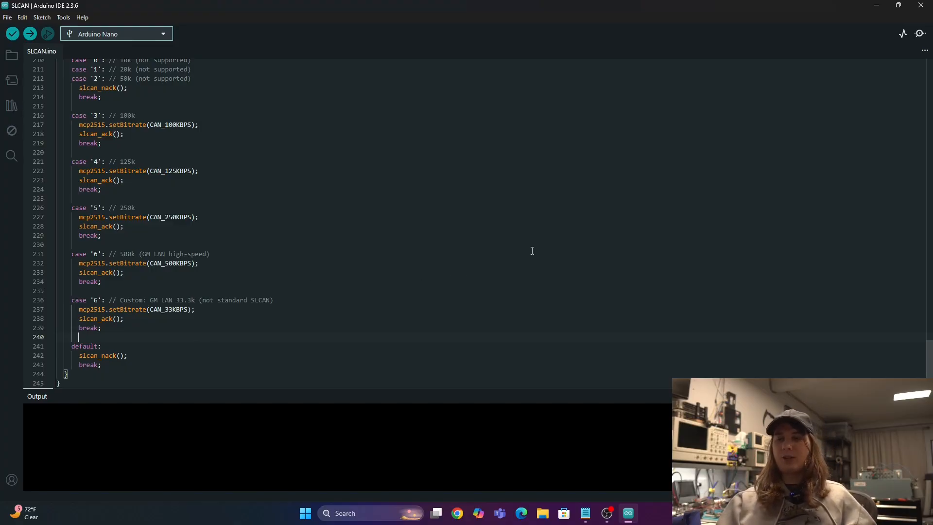